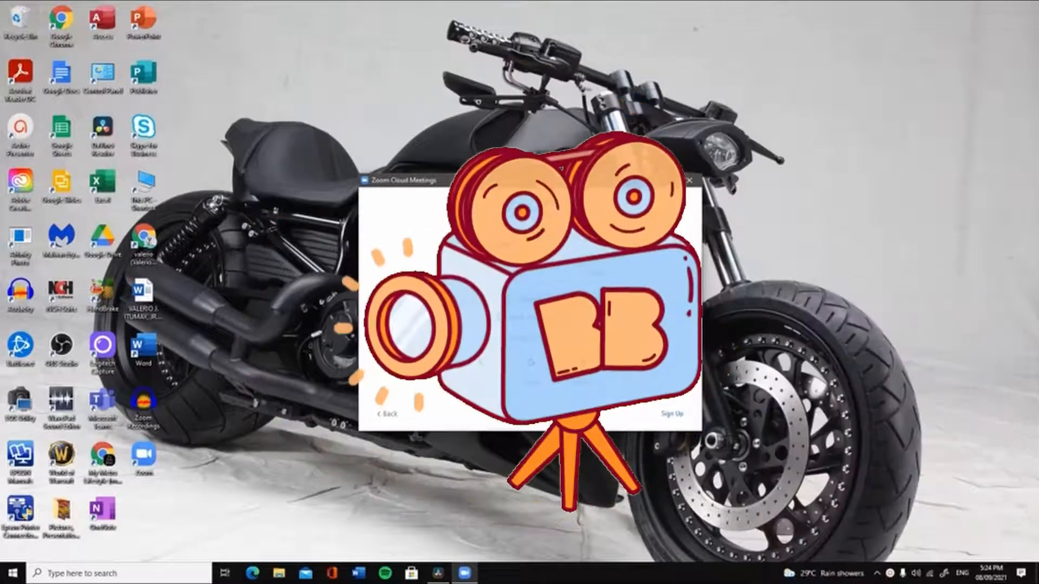
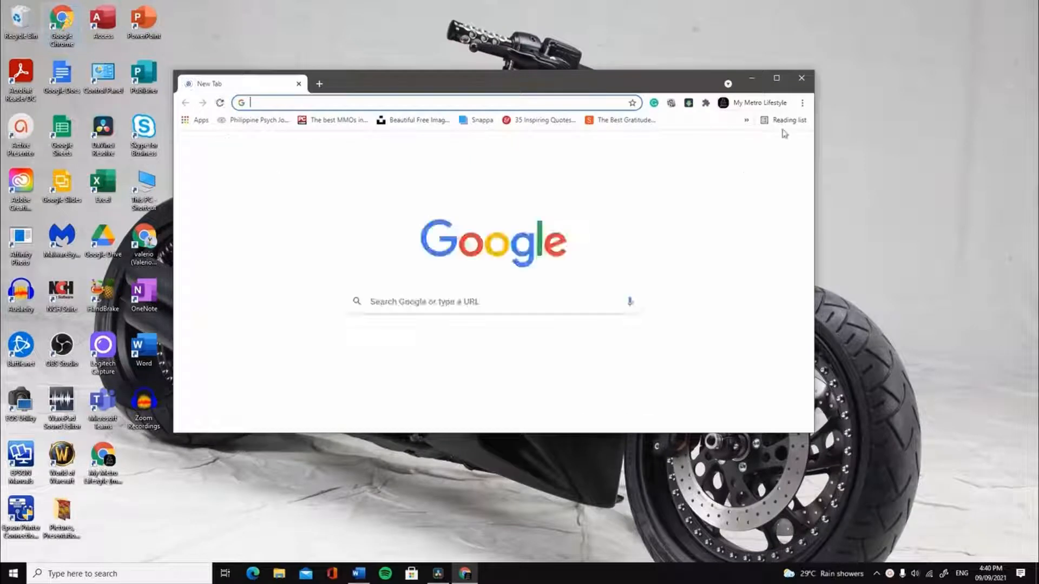
Step: Enter the zoom.com address in Chrome's address bar to load the Zoom home page
{"action": "left_click", "coordinate": [776, 78]}
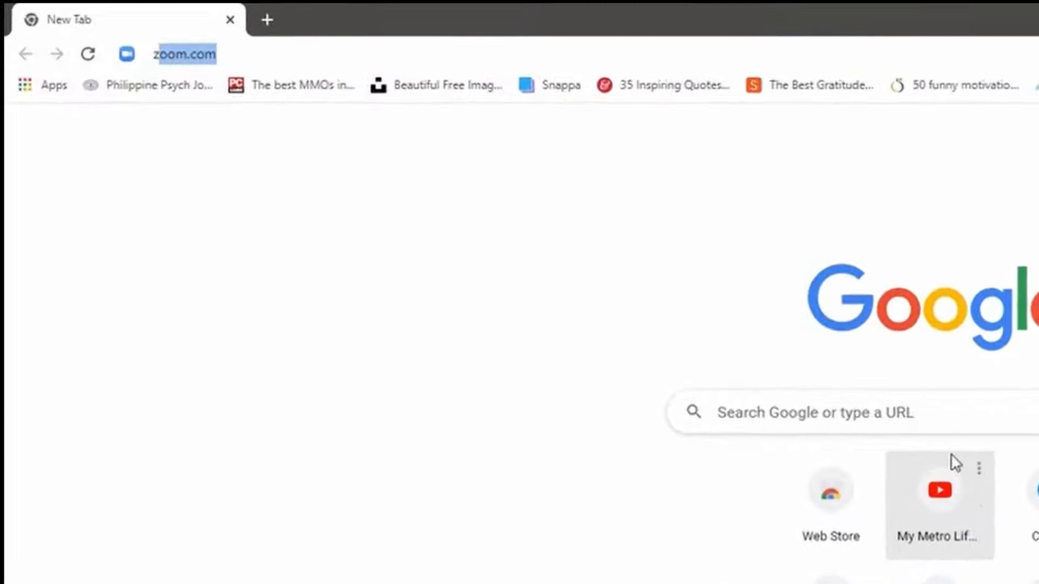
{"action": "type", "text": "zooo"}
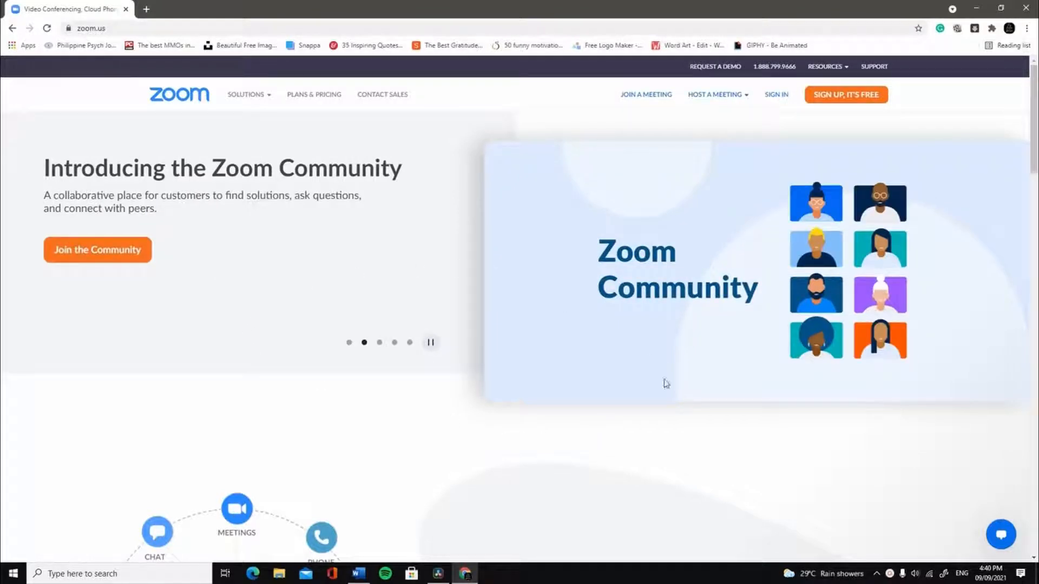
Step: Reach the Download Center through the Meetings Client link in the page footer
{"action": "scroll", "scroll_direction": "down", "scroll_amount": 3}
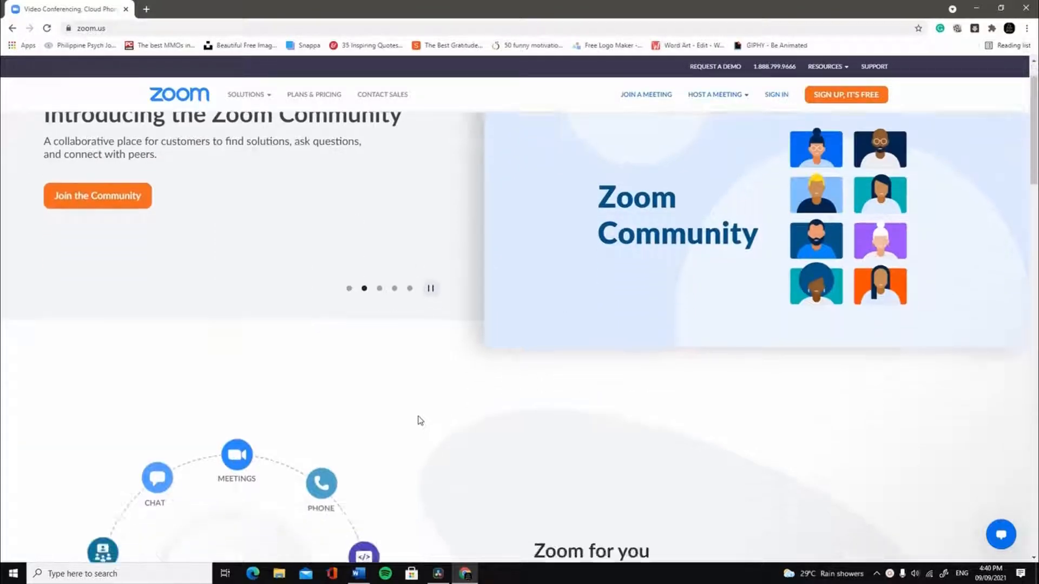
{"action": "scroll", "scroll_direction": "down", "scroll_amount": 3}
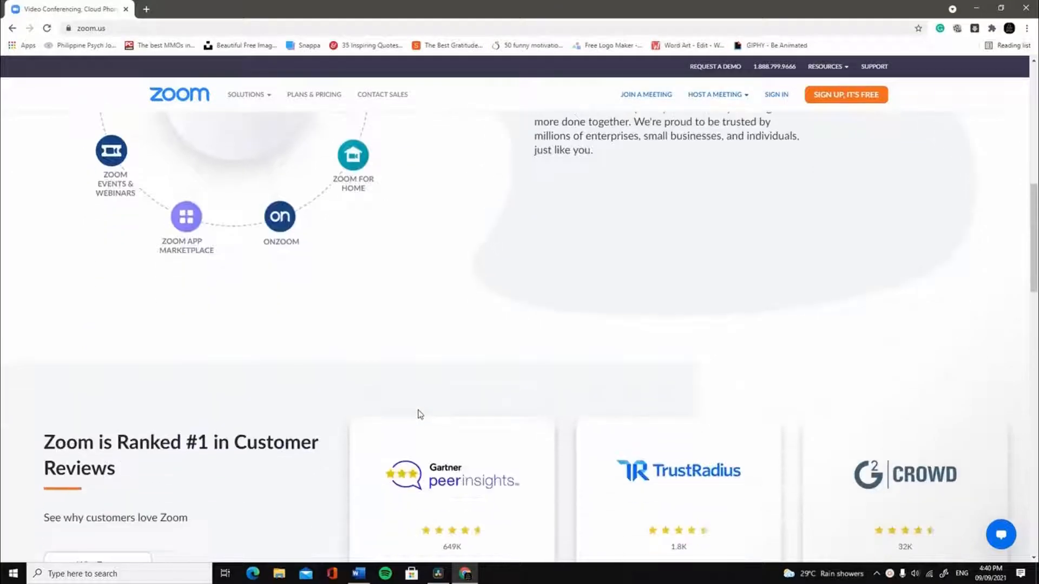
{"action": "scroll", "scroll_direction": "down", "scroll_amount": 3}
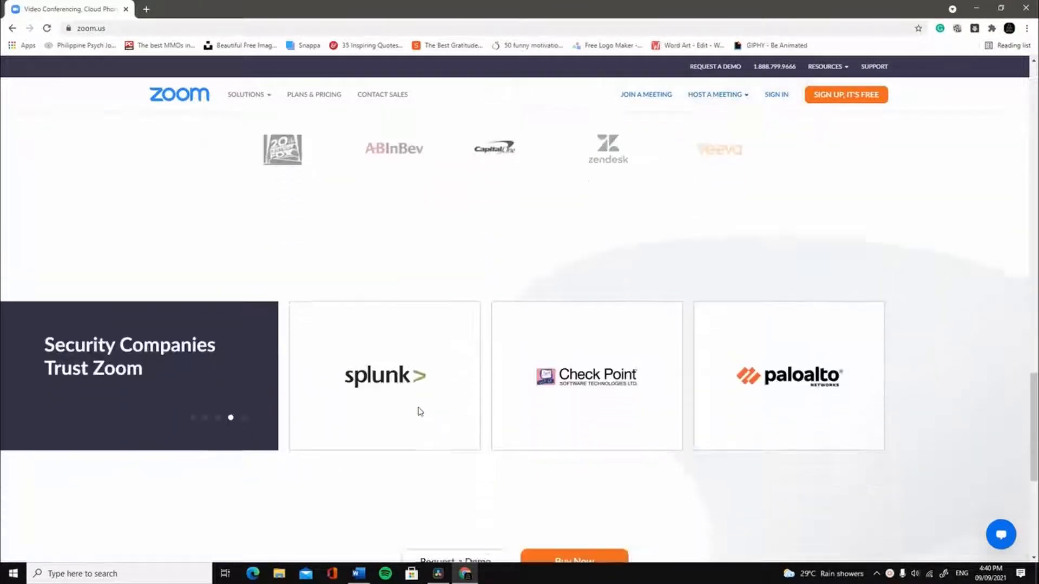
{"action": "scroll", "scroll_direction": "down", "scroll_amount": 3}
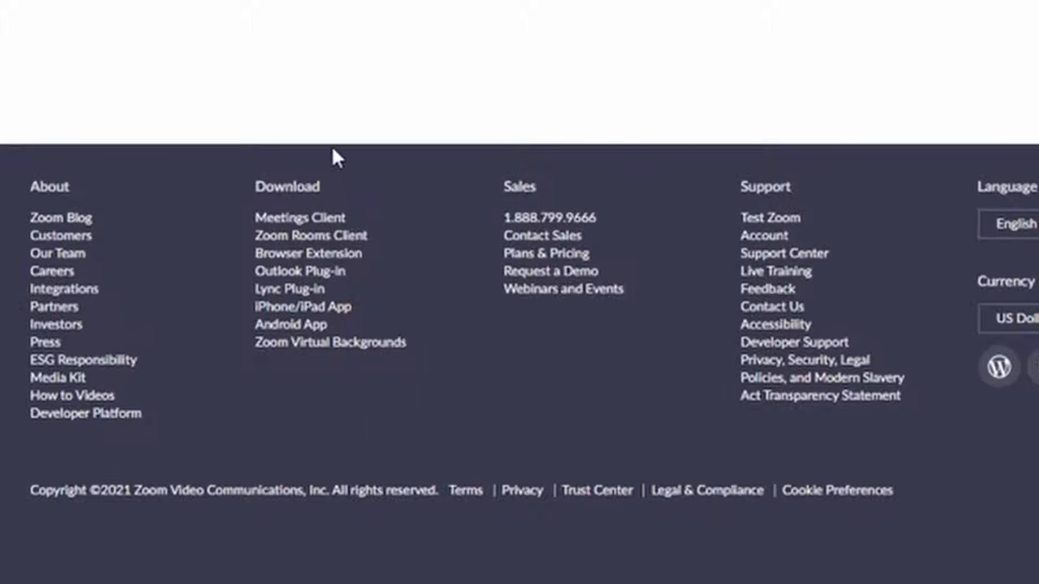
{"action": "mouse_move", "coordinate": [265, 136]}
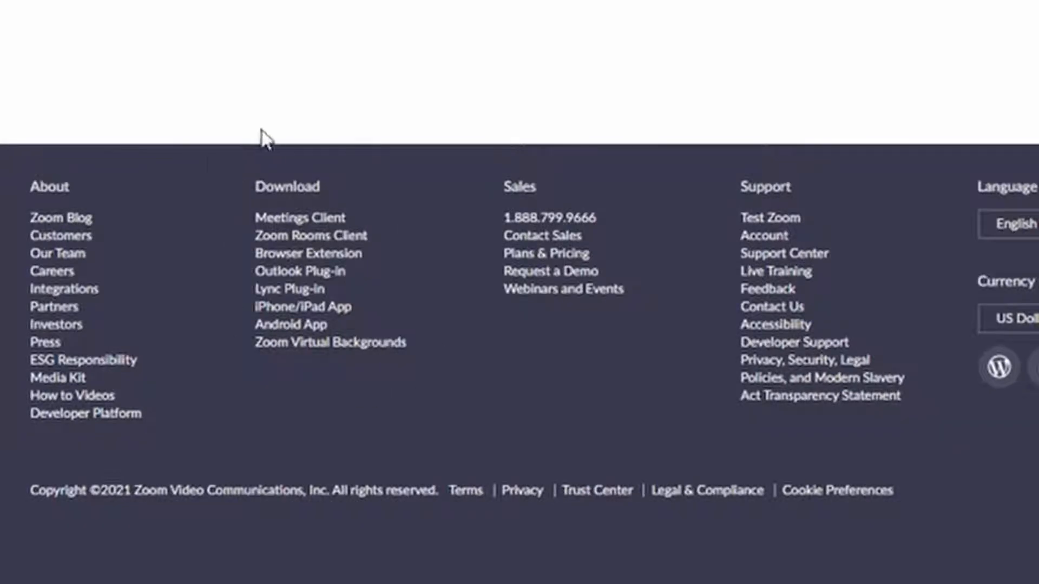
{"action": "mouse_move", "coordinate": [309, 235]}
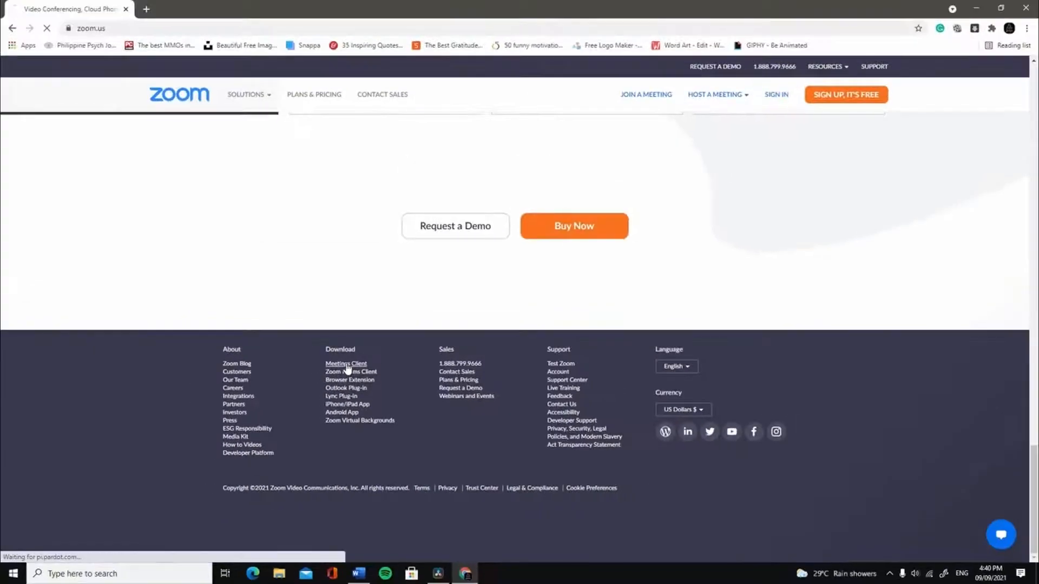
{"action": "left_click", "coordinate": [345, 363]}
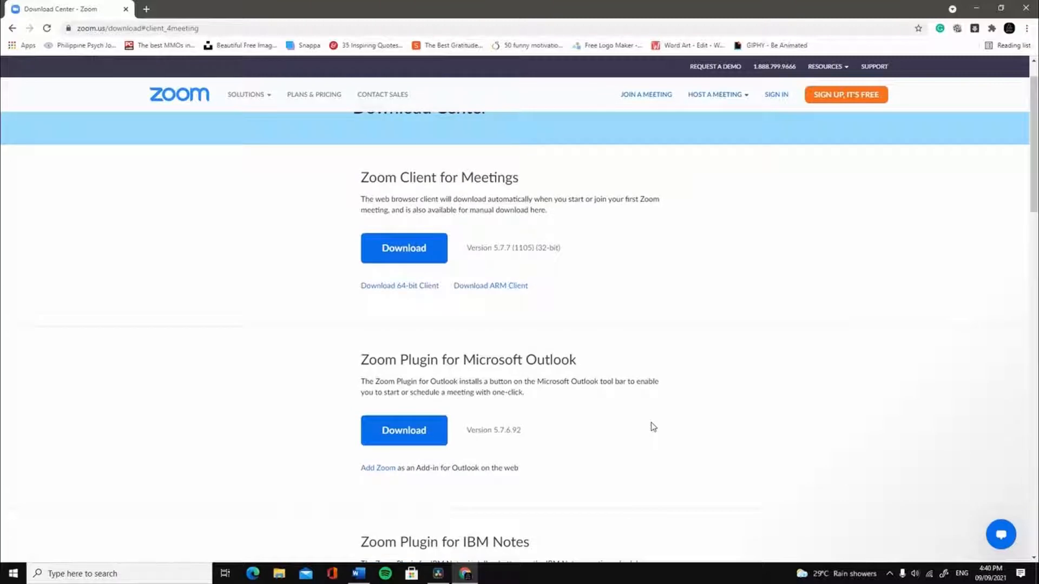
Step: Download the Zoom Client for Meetings installer and run ZoomInstaller.exe from Chrome's download bar
{"action": "scroll", "scroll_direction": "down", "scroll_amount": 3}
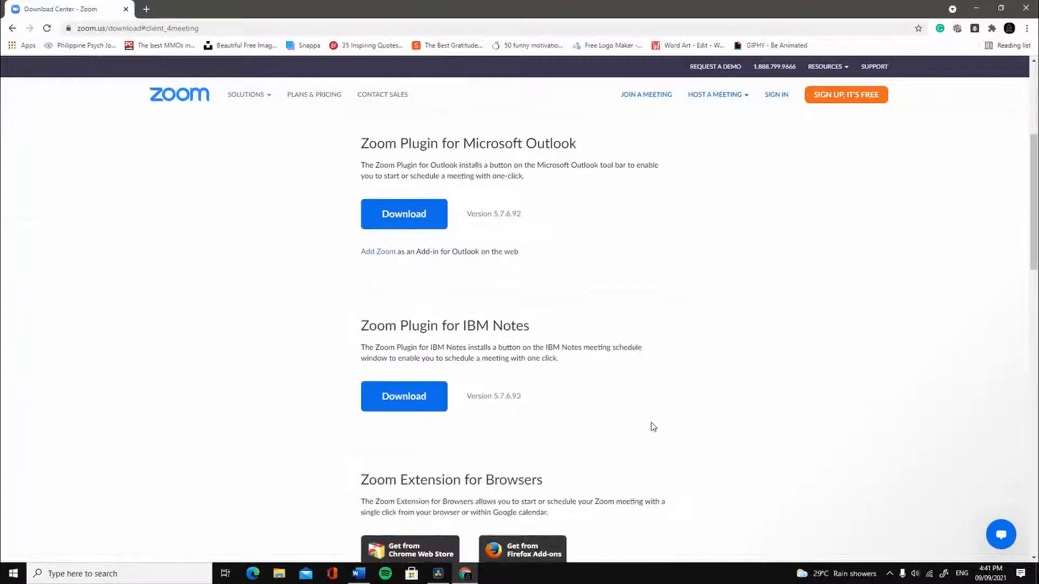
{"action": "scroll", "scroll_direction": "down", "scroll_amount": 3}
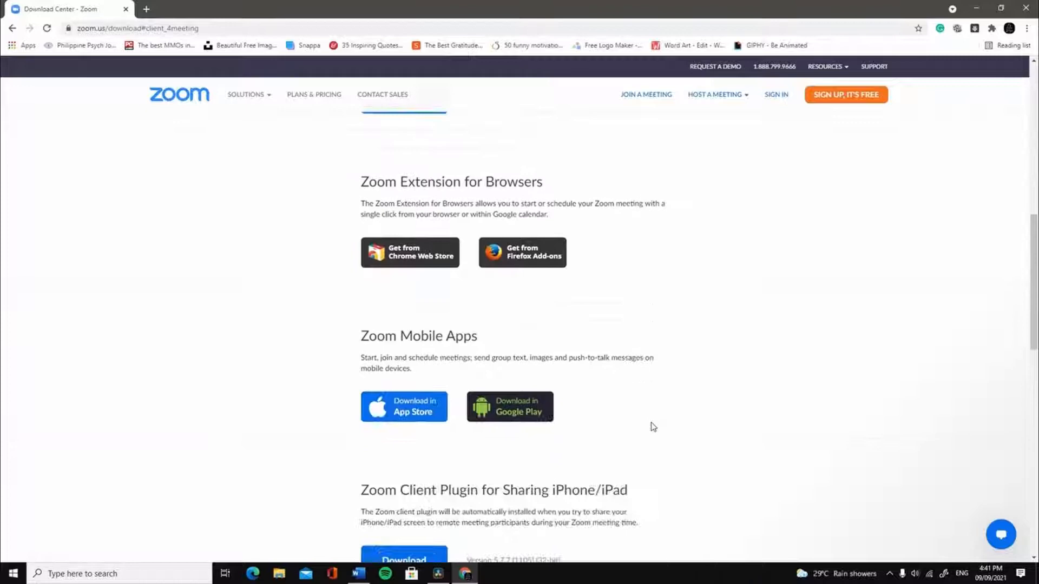
{"action": "scroll", "scroll_direction": "up", "scroll_amount": 3}
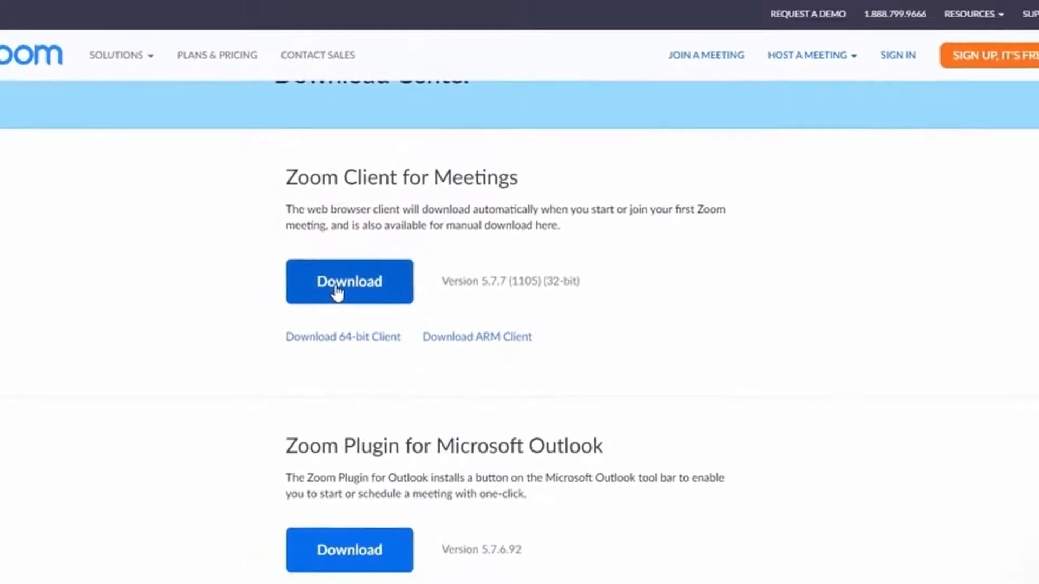
{"action": "left_click", "coordinate": [350, 281]}
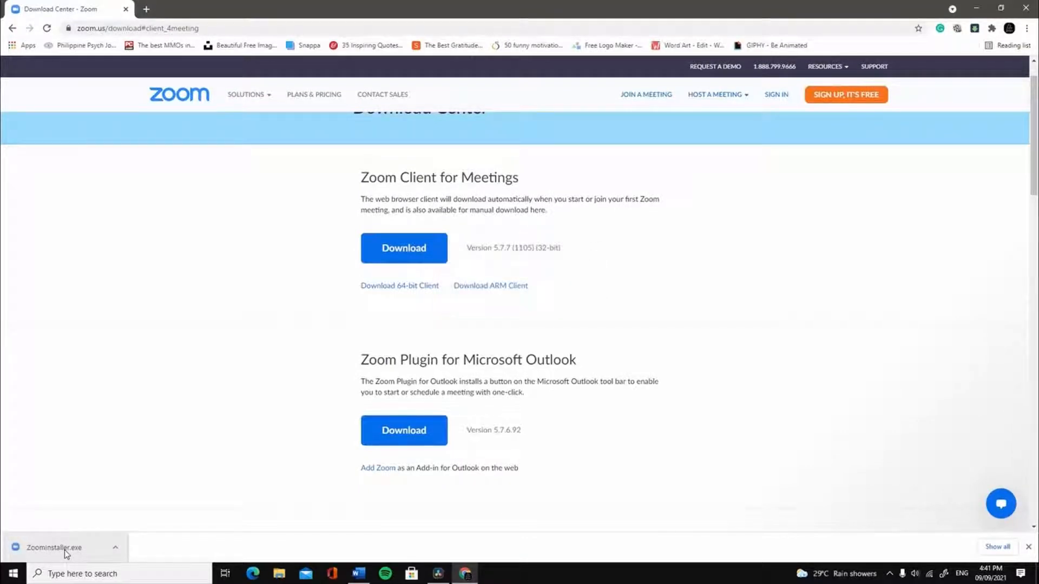
{"action": "left_click", "coordinate": [55, 547]}
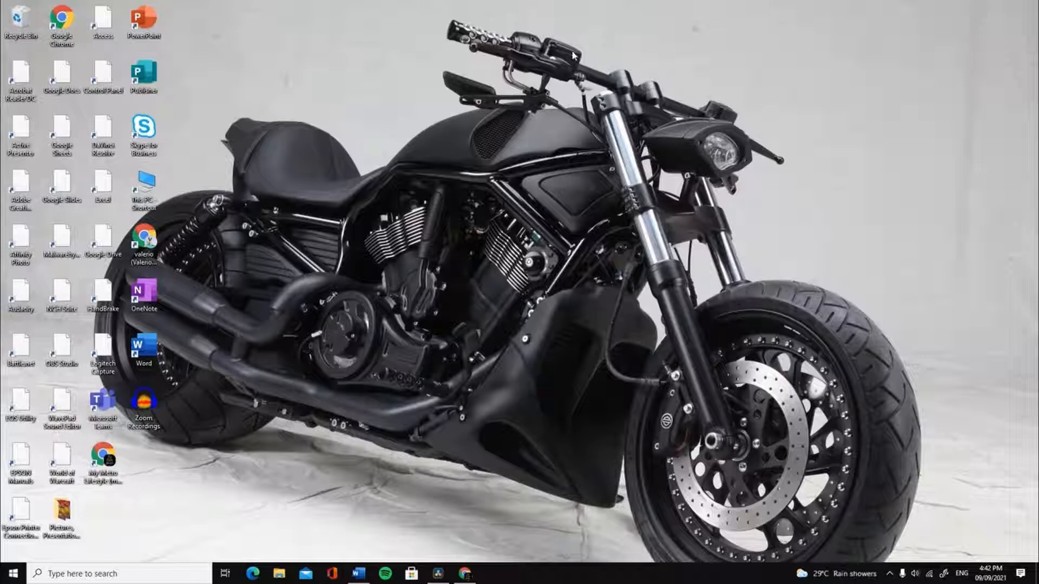
Step: Right-click on the desktop while the Zoom installer finishes and its start window appears
{"action": "right_click", "coordinate": [437, 112]}
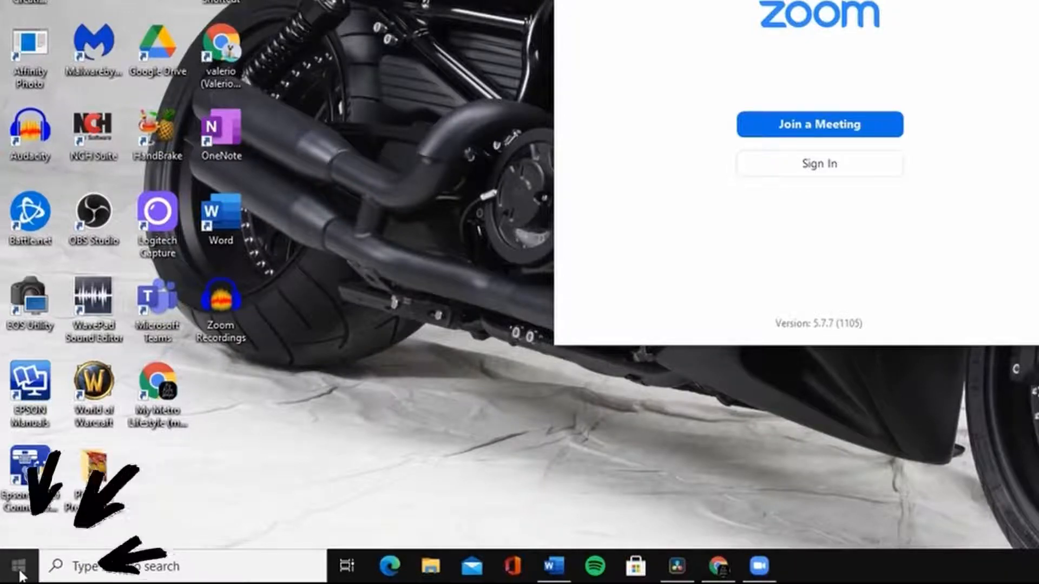
Step: Locate Zoom in the Start menu app list and bring up its right-click options
{"action": "left_click", "coordinate": [18, 566]}
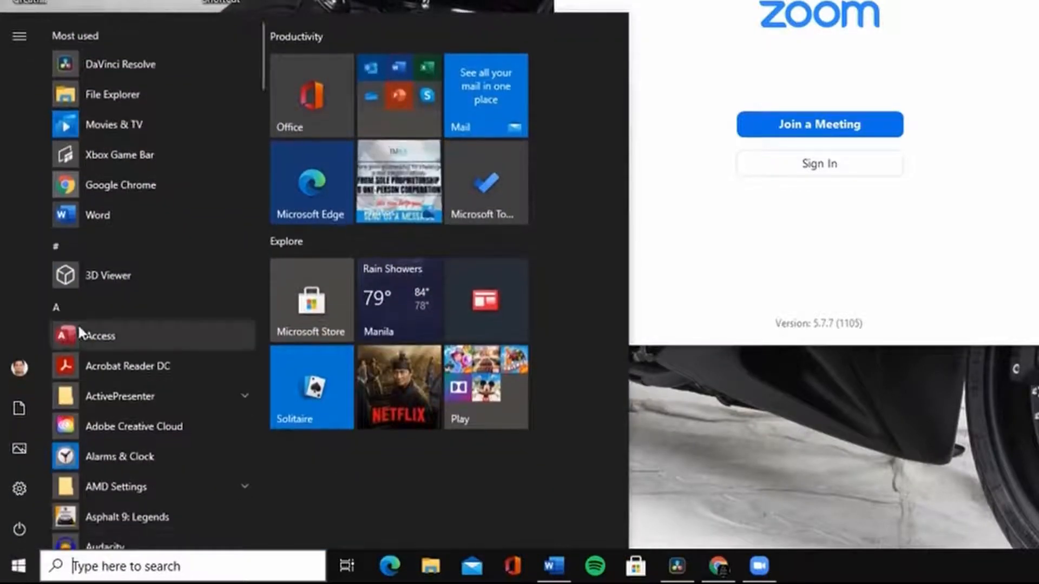
{"action": "mouse_move", "coordinate": [142, 240]}
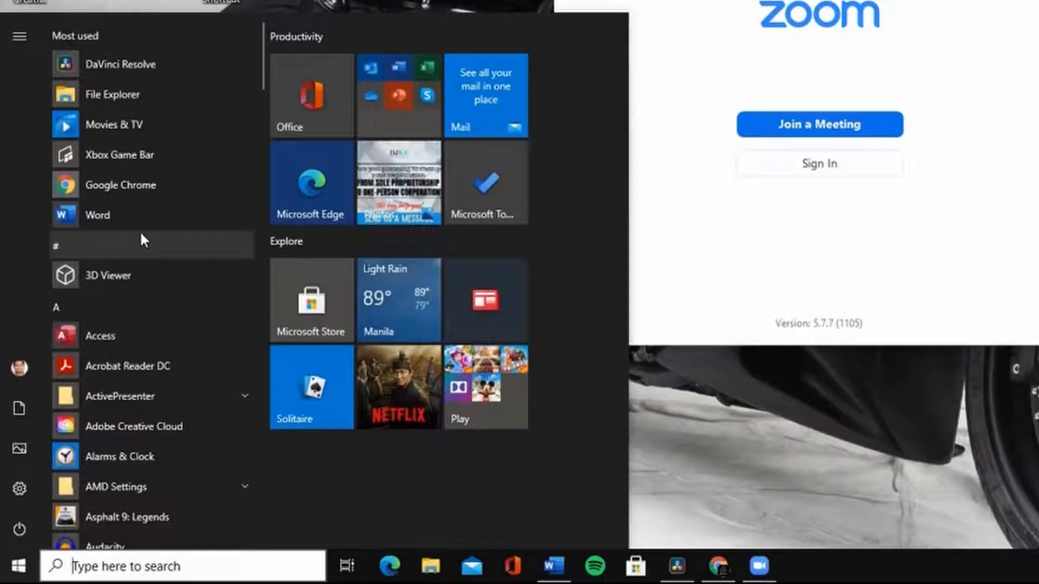
{"action": "scroll", "scroll_direction": "down", "scroll_amount": 3}
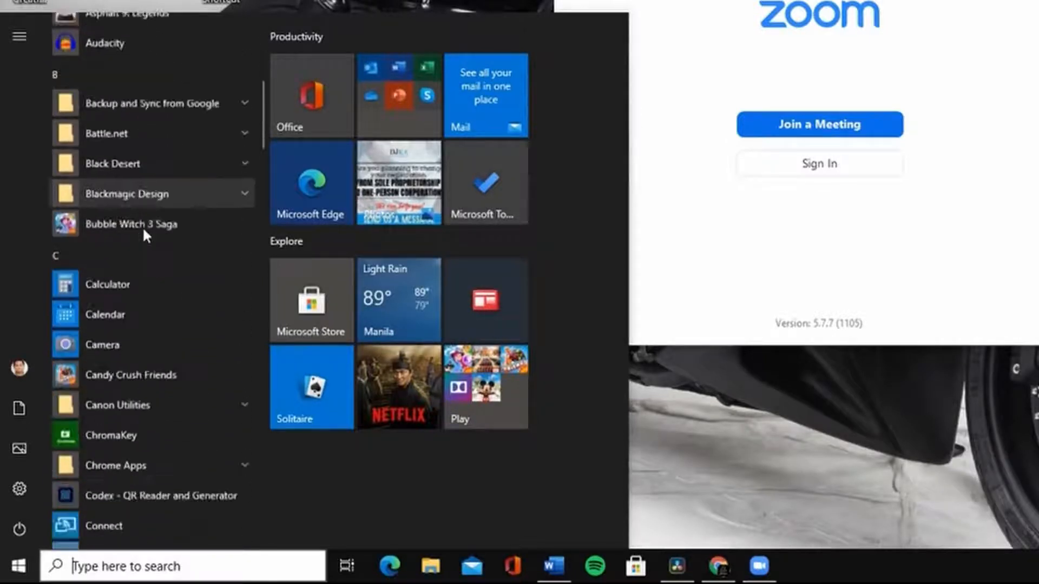
{"action": "scroll", "scroll_direction": "down", "scroll_amount": 3}
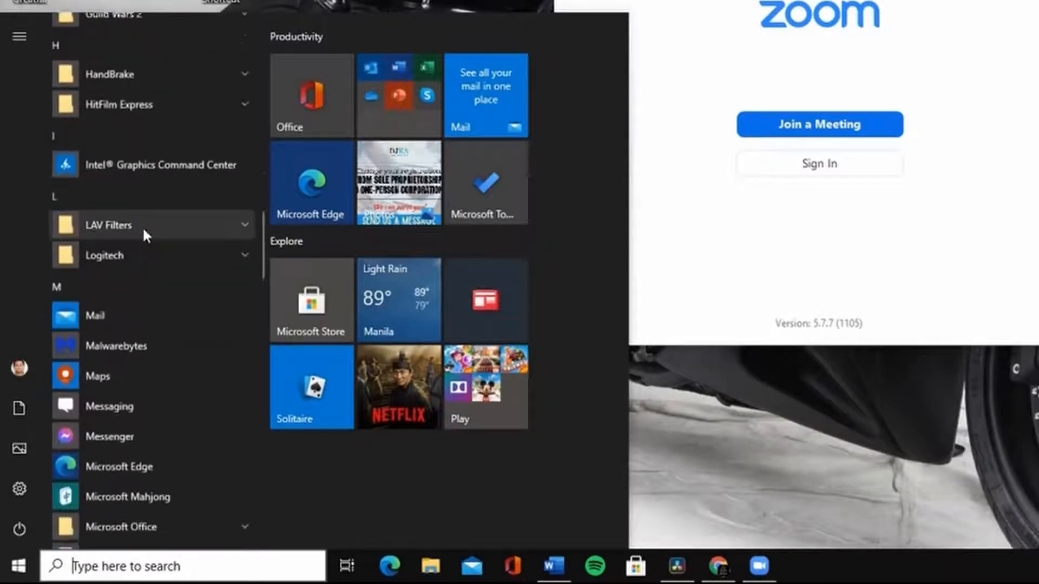
{"action": "scroll", "scroll_direction": "down", "scroll_amount": 3}
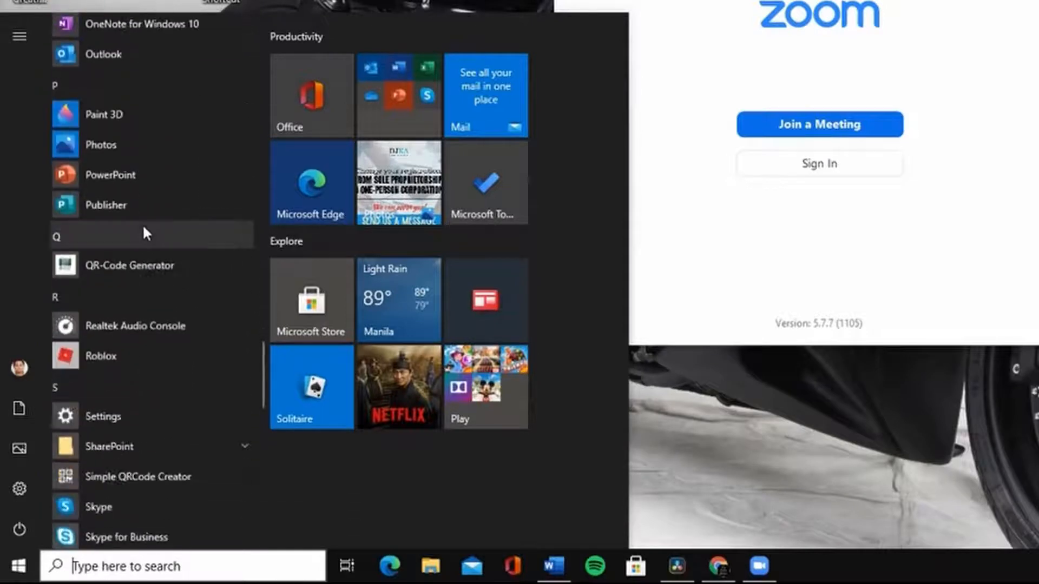
{"action": "scroll", "scroll_direction": "down", "scroll_amount": 3}
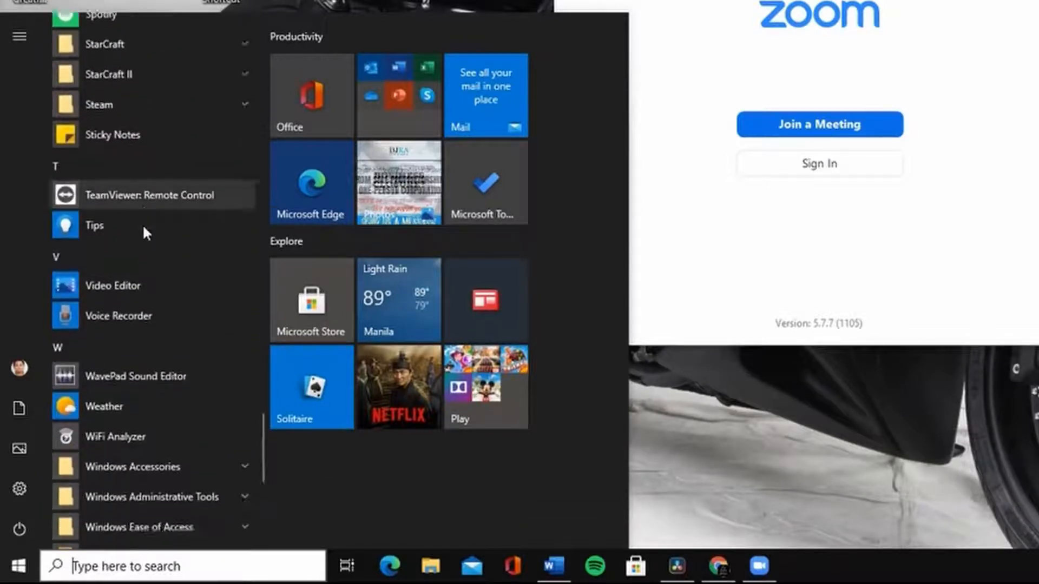
{"action": "scroll", "scroll_direction": "down", "scroll_amount": 3}
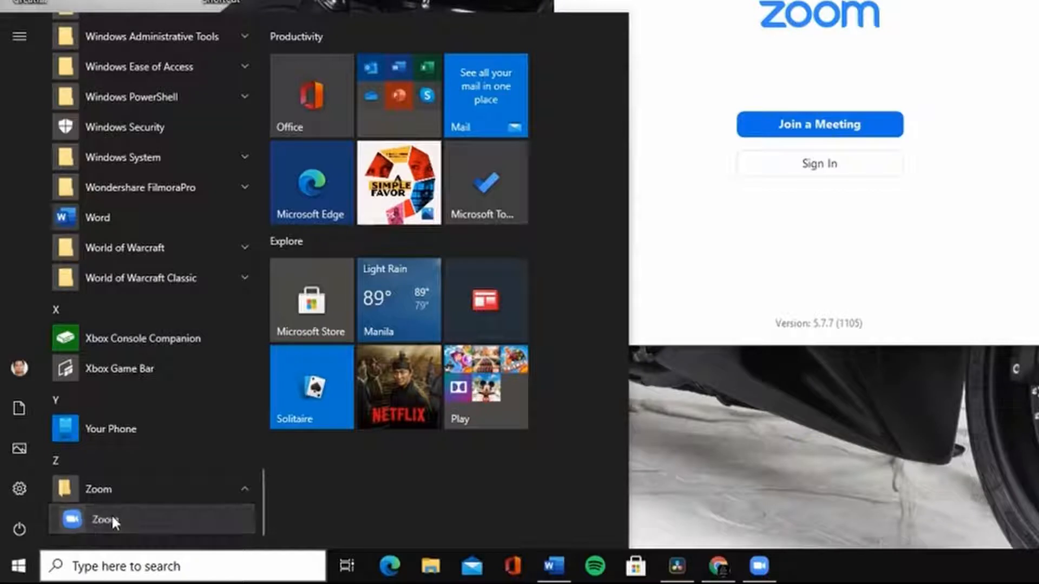
{"action": "right_click", "coordinate": [104, 521]}
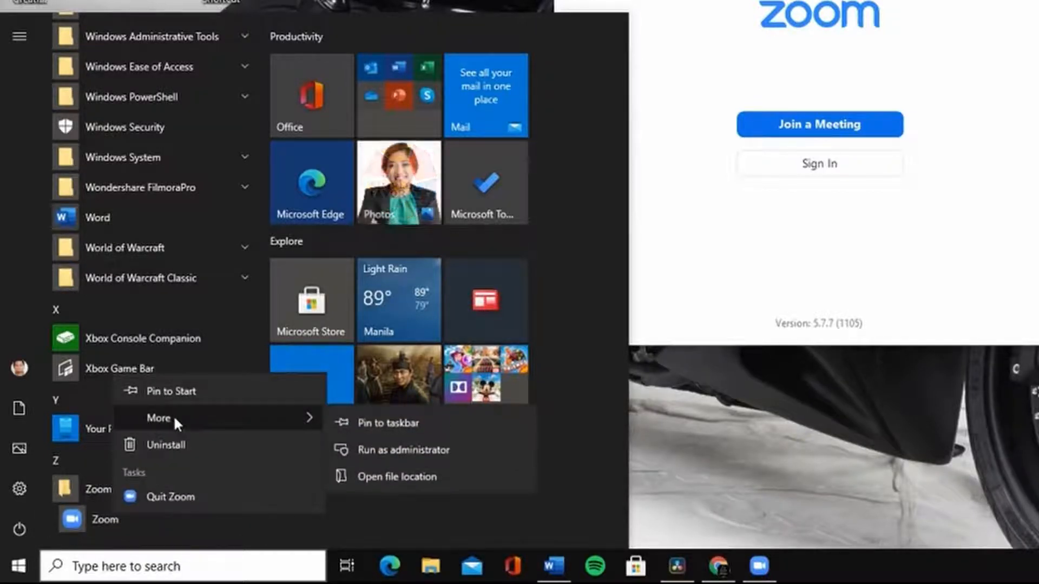
{"action": "mouse_move", "coordinate": [409, 481]}
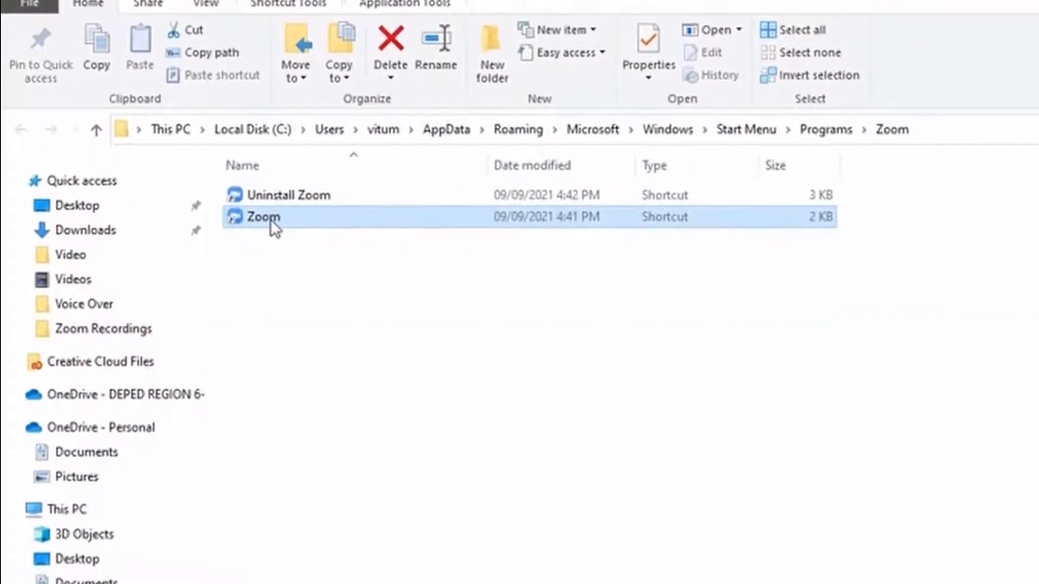
Step: Send the Zoom Start Menu shortcut to the desktop and launch Zoom from it
{"action": "right_click", "coordinate": [262, 216]}
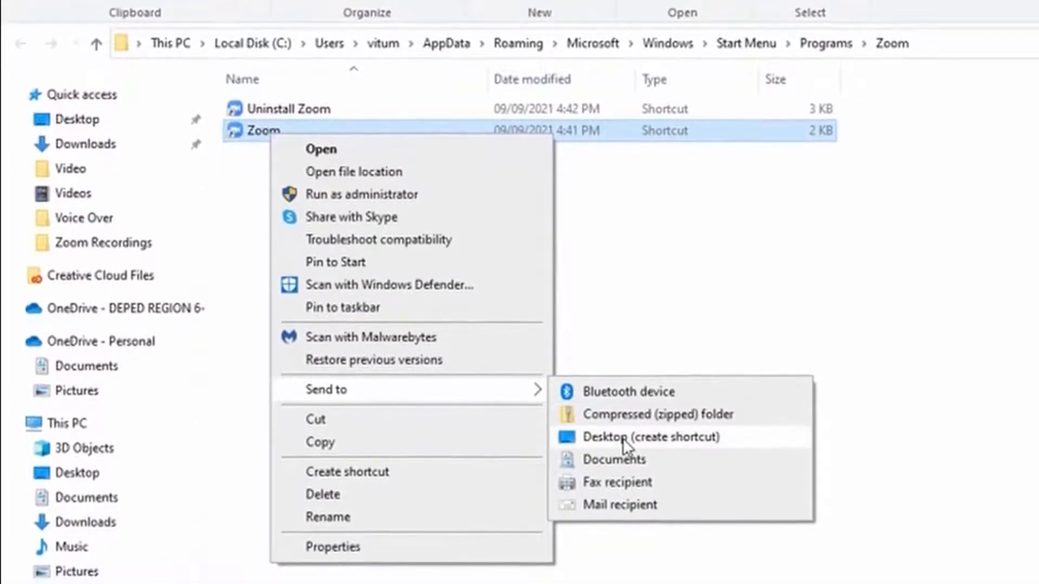
{"action": "left_click", "coordinate": [651, 436]}
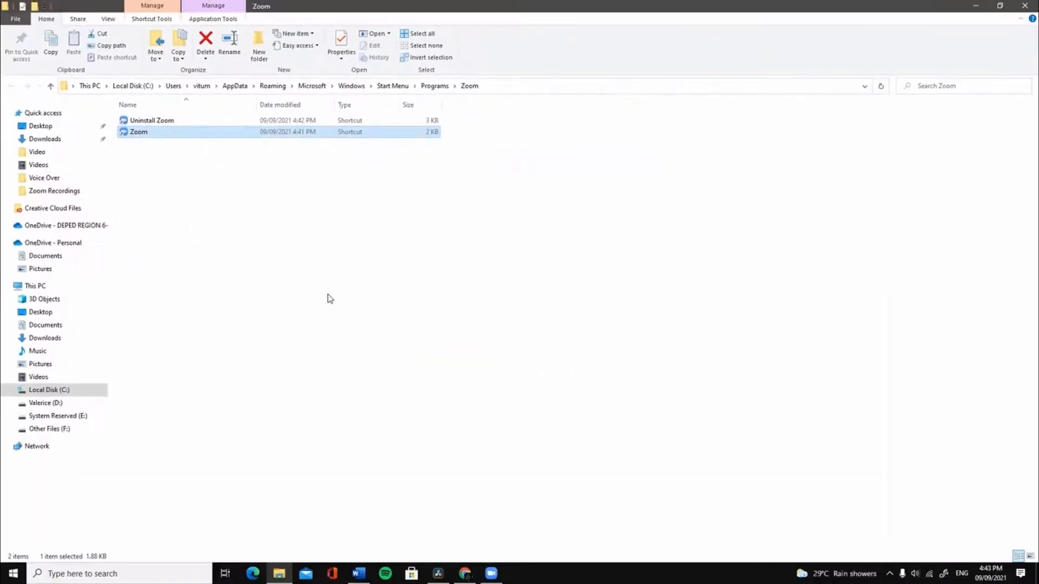
{"action": "mouse_move", "coordinate": [846, 176]}
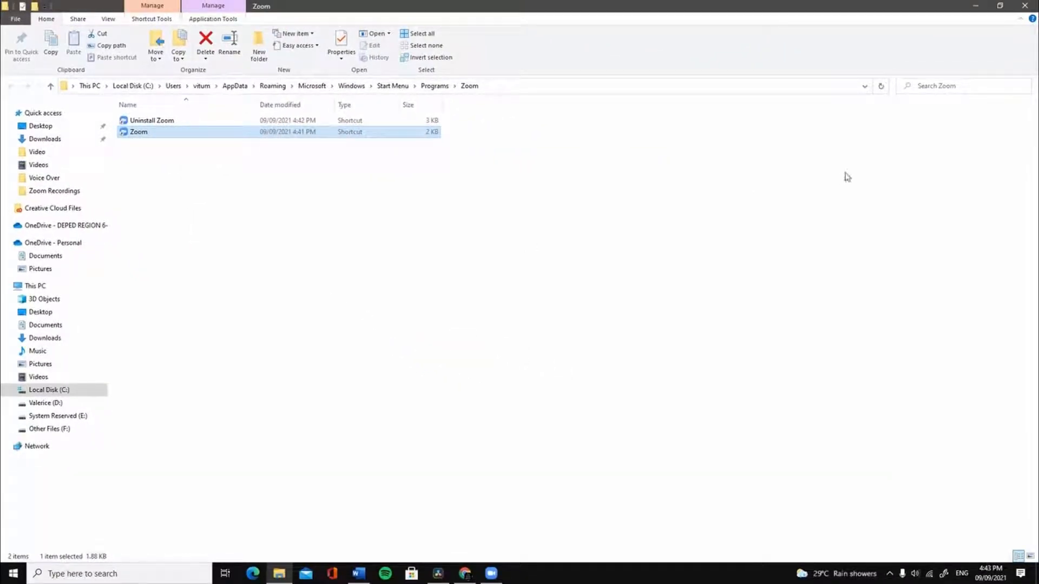
{"action": "double_click", "coordinate": [138, 131]}
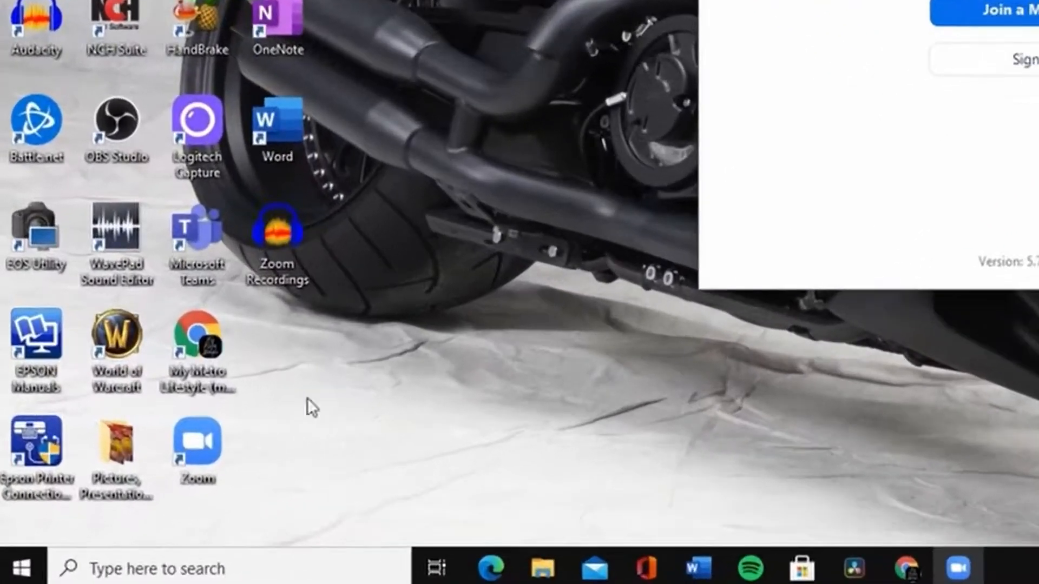
{"action": "mouse_move", "coordinate": [173, 526]}
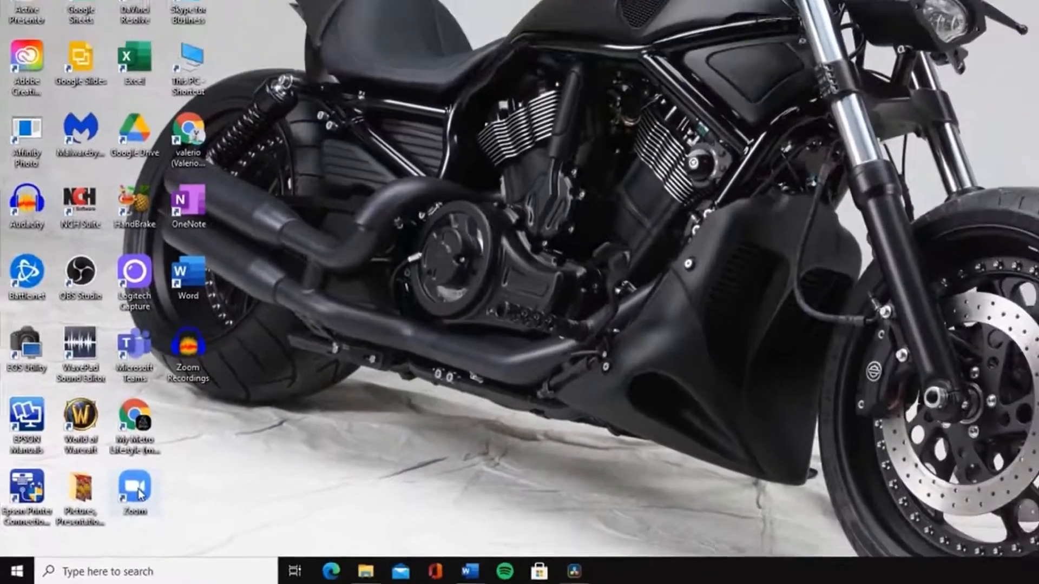
Step: Launch Zoom Cloud Meetings from the new desktop shortcut
{"action": "double_click", "coordinate": [137, 489]}
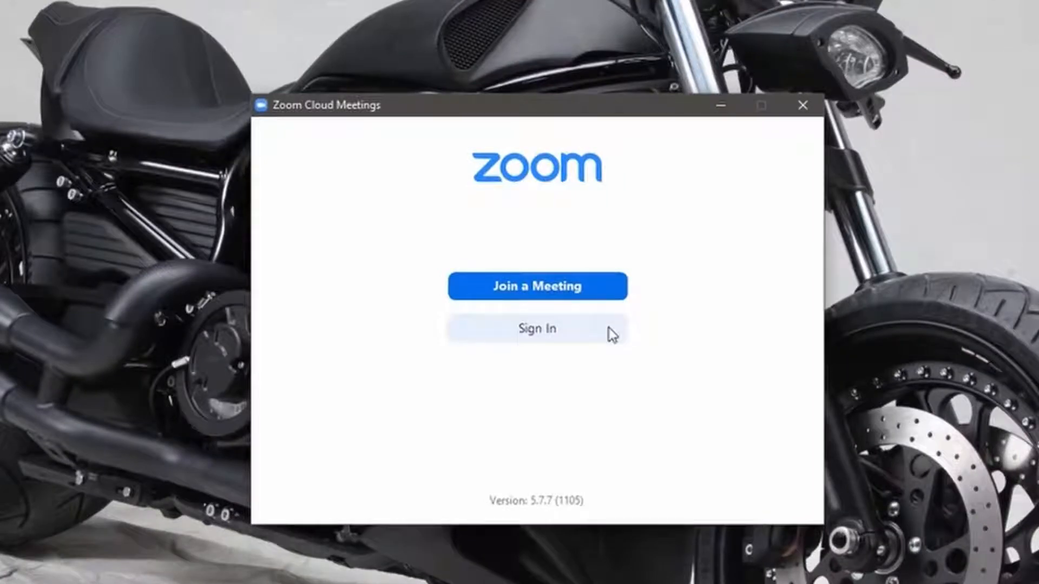
{"action": "left_click", "coordinate": [537, 286]}
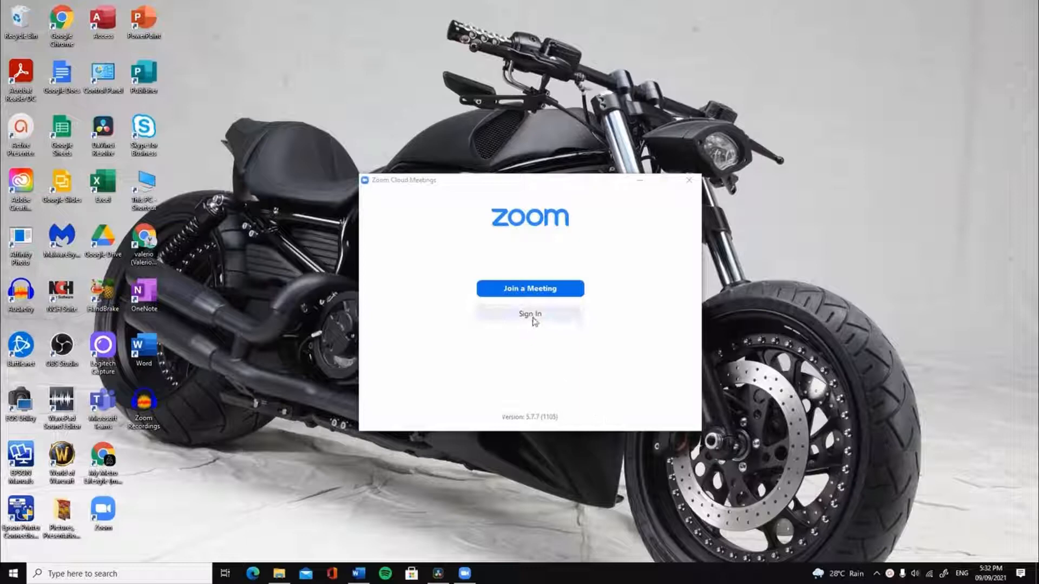
{"action": "left_click", "coordinate": [530, 314]}
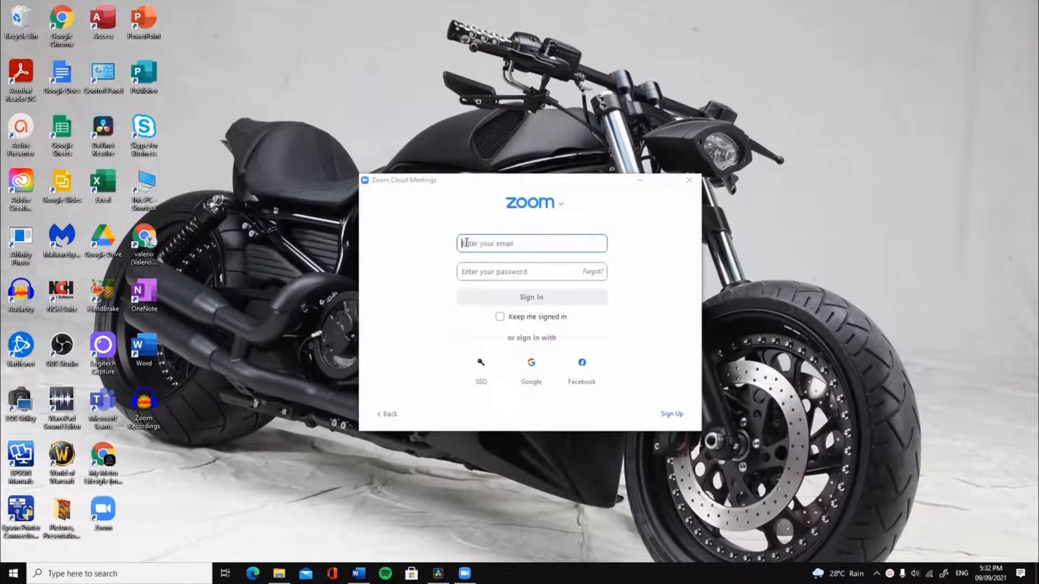
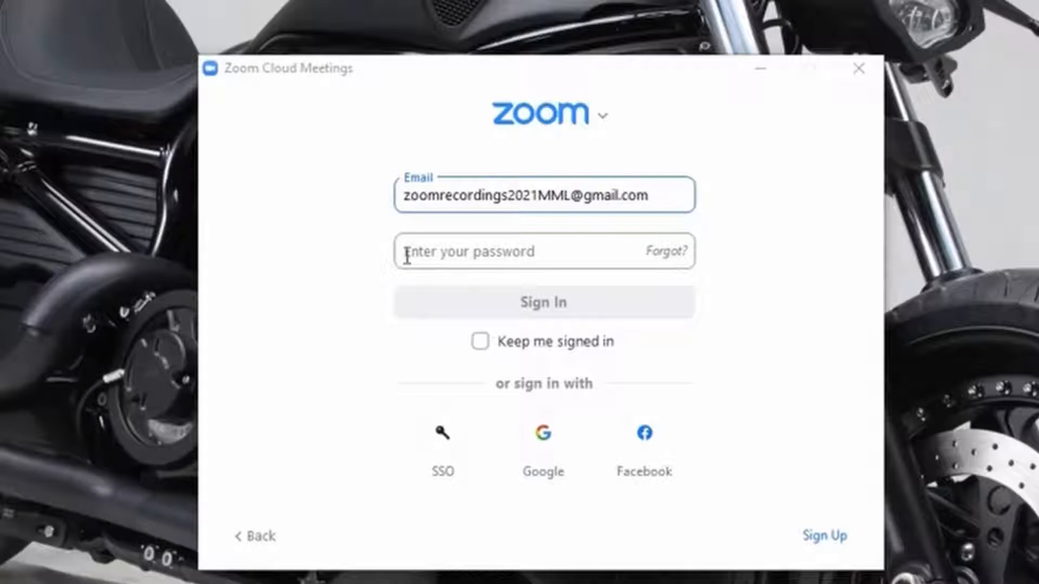
{"action": "left_click", "coordinate": [544, 252]}
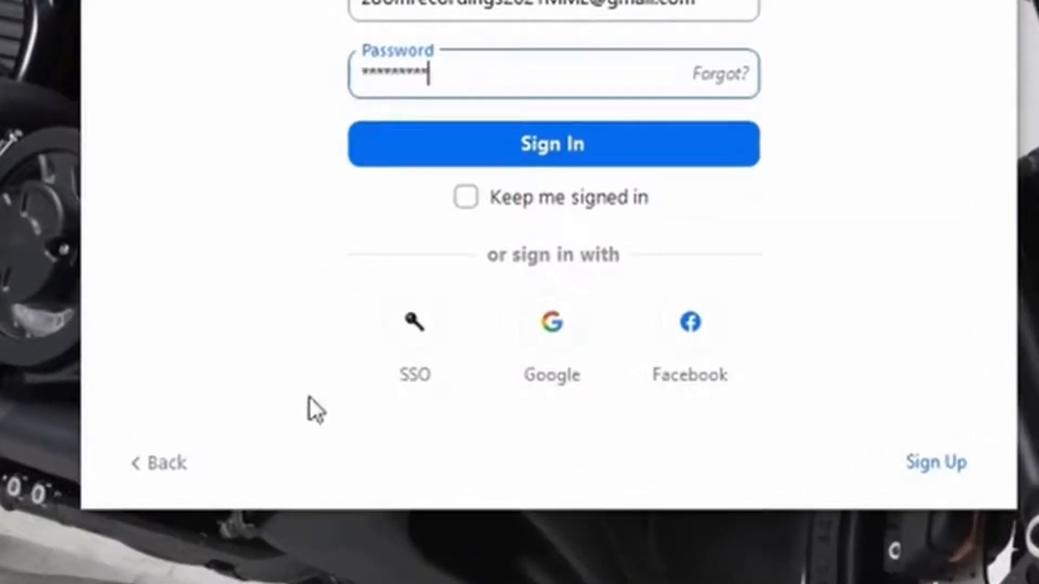
{"action": "mouse_move", "coordinate": [524, 436]}
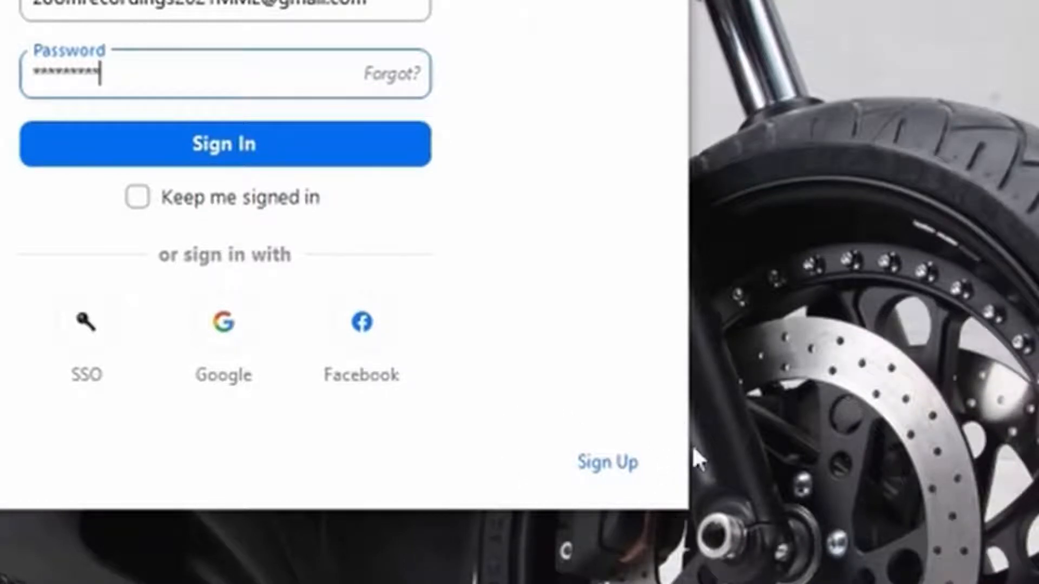
{"action": "left_click", "coordinate": [224, 144]}
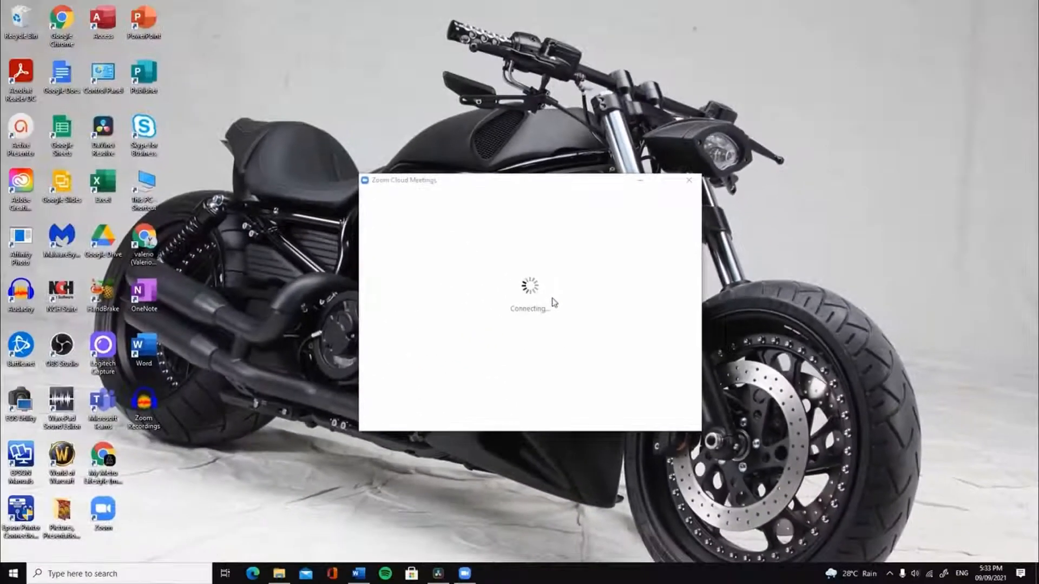
{"action": "mouse_move", "coordinate": [885, 351]}
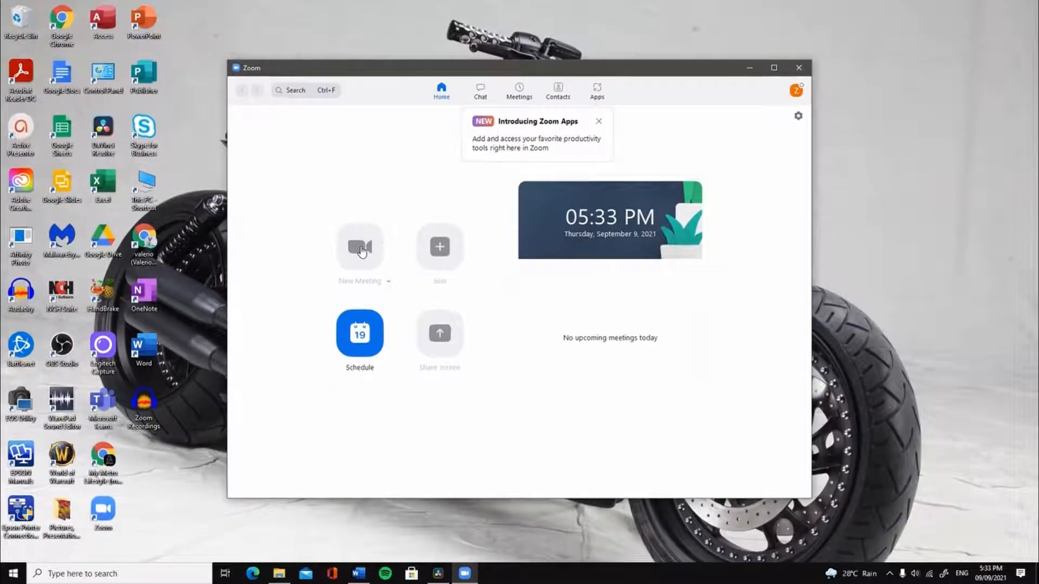
Step: Start a New Meeting from the Zoom Home tab
{"action": "left_click", "coordinate": [360, 247]}
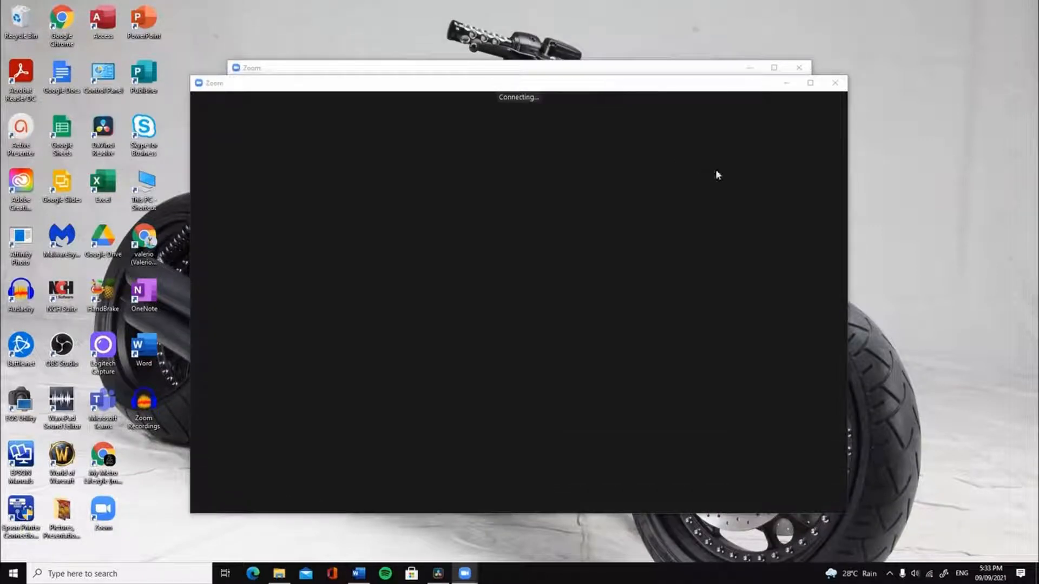
{"action": "mouse_move", "coordinate": [1034, 457]}
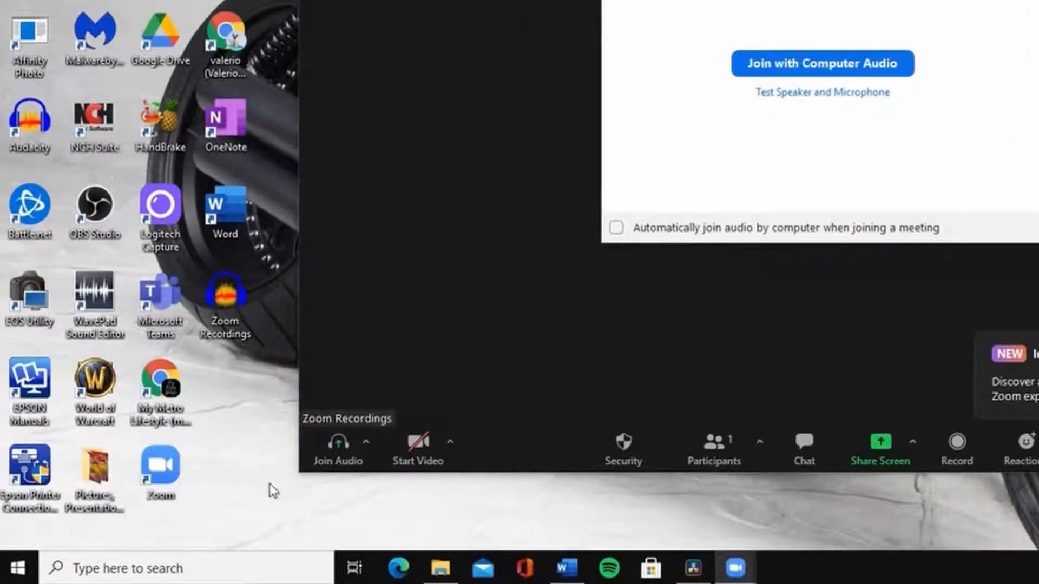
{"action": "mouse_move", "coordinate": [418, 450]}
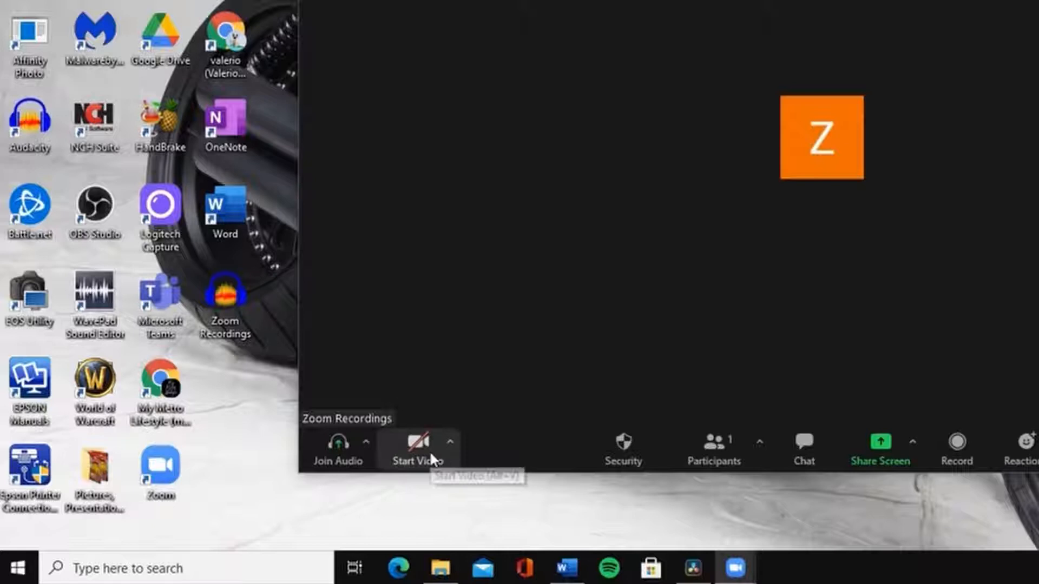
{"action": "mouse_move", "coordinate": [400, 389]}
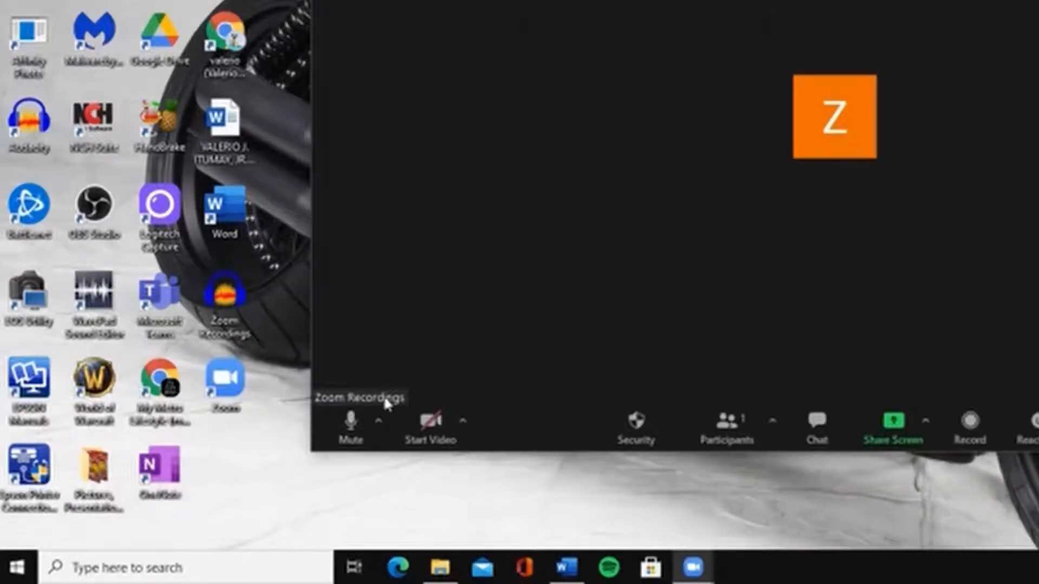
Step: Review the meeting's microphone and speaker selections from the Mute audio menu
{"action": "left_click", "coordinate": [377, 421]}
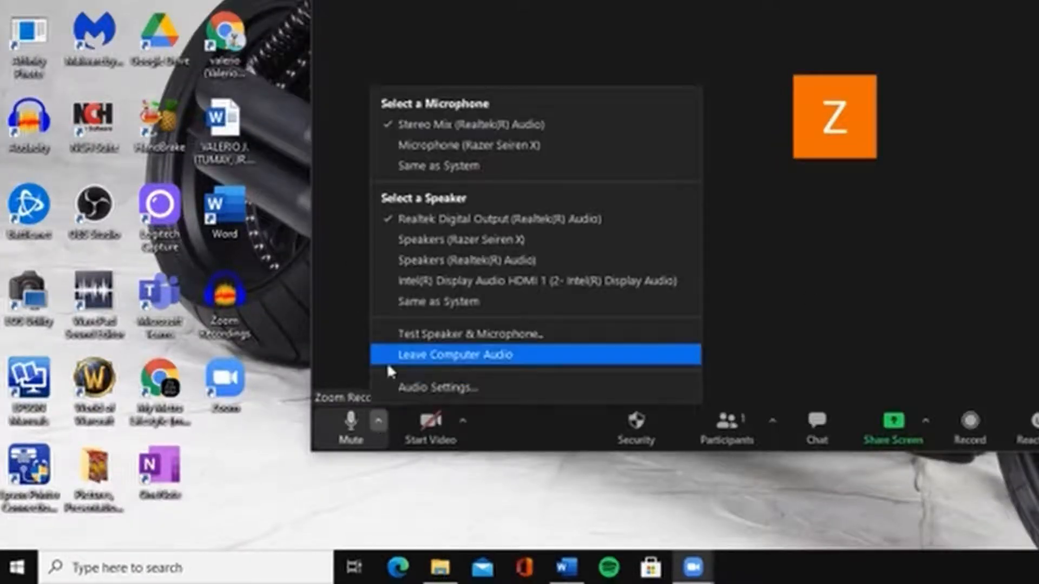
{"action": "mouse_move", "coordinate": [391, 116]}
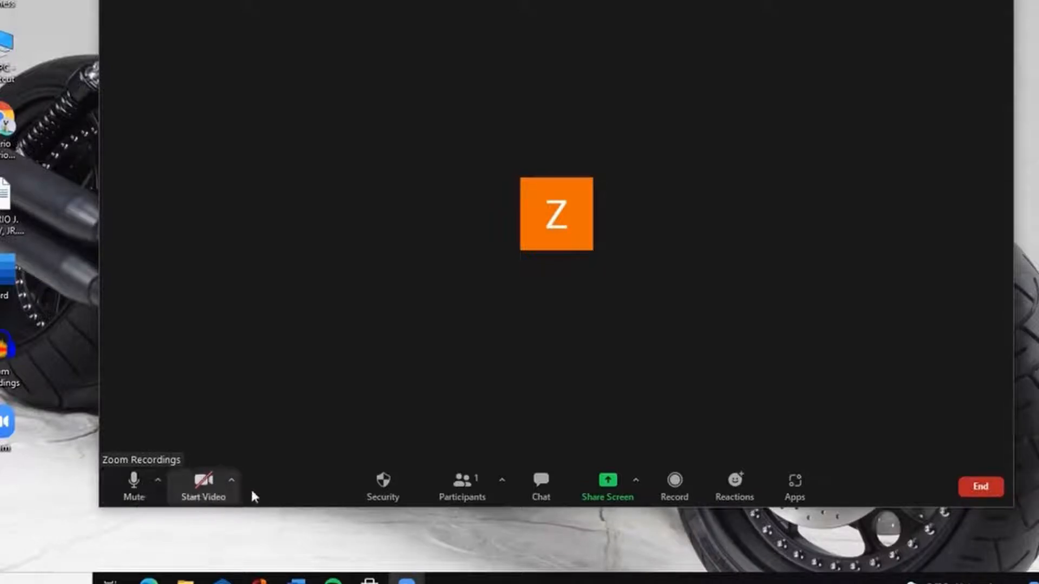
Step: Reach the Video settings from the Start Video menu, showing Logi Capture as the camera
{"action": "left_click", "coordinate": [231, 479]}
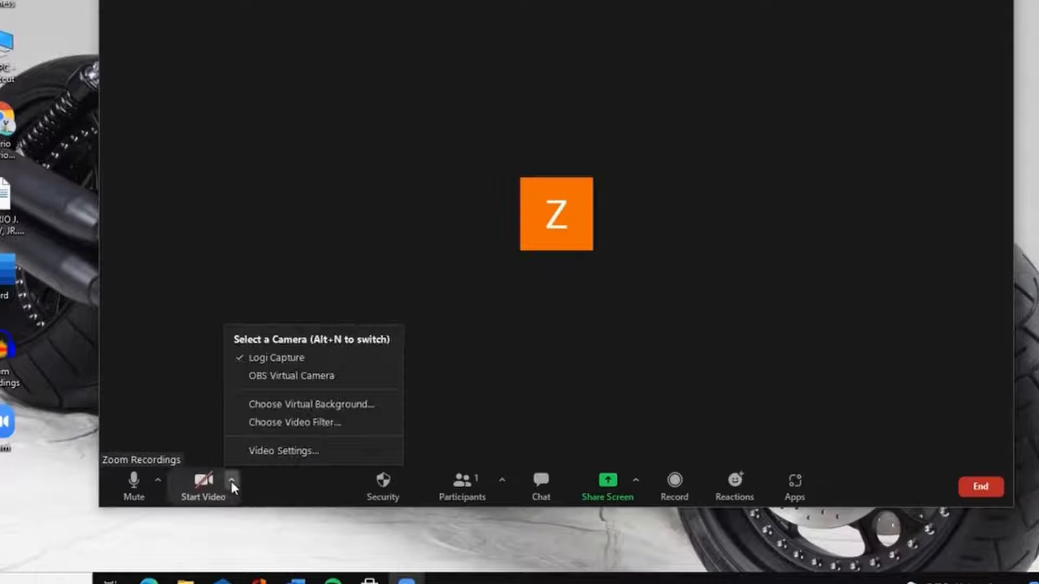
{"action": "mouse_move", "coordinate": [312, 450]}
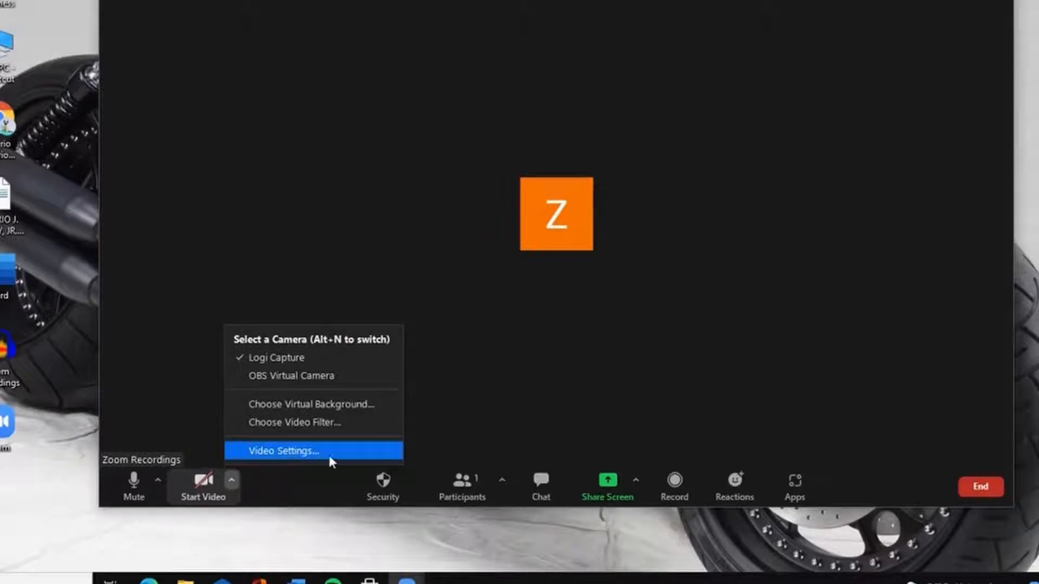
{"action": "mouse_move", "coordinate": [295, 461]}
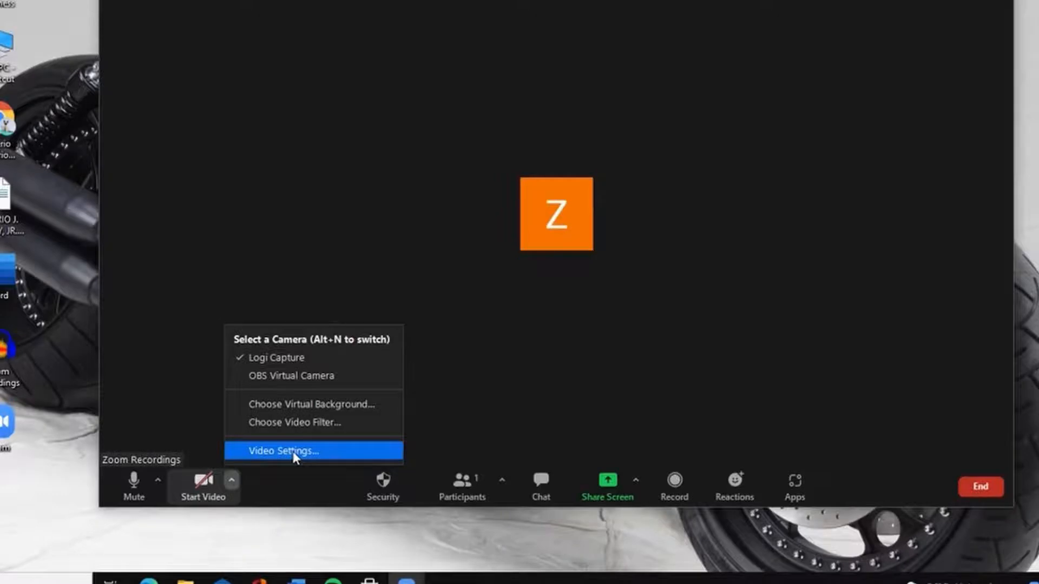
{"action": "left_click", "coordinate": [286, 451]}
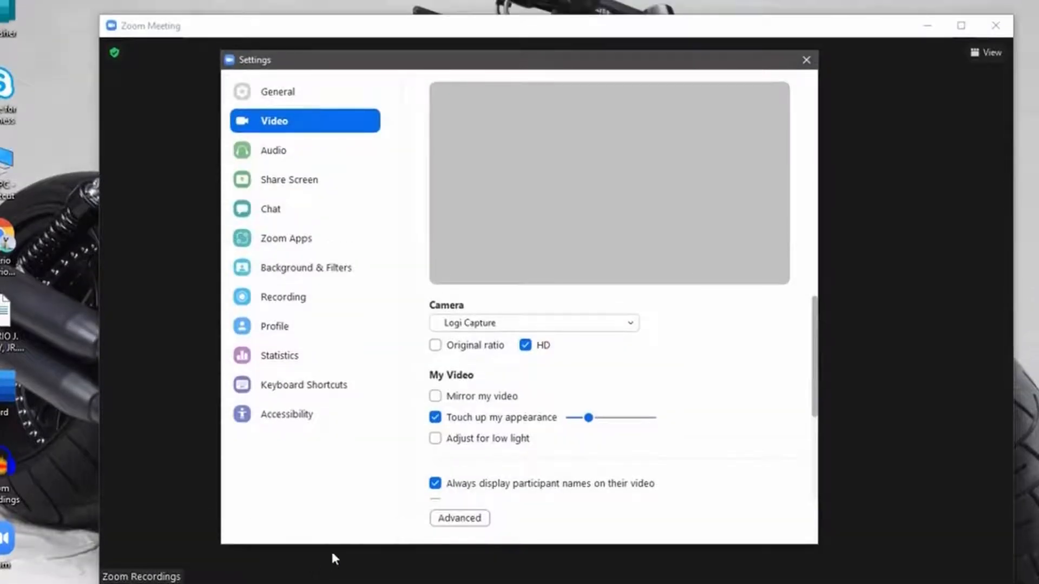
{"action": "mouse_move", "coordinate": [306, 268]}
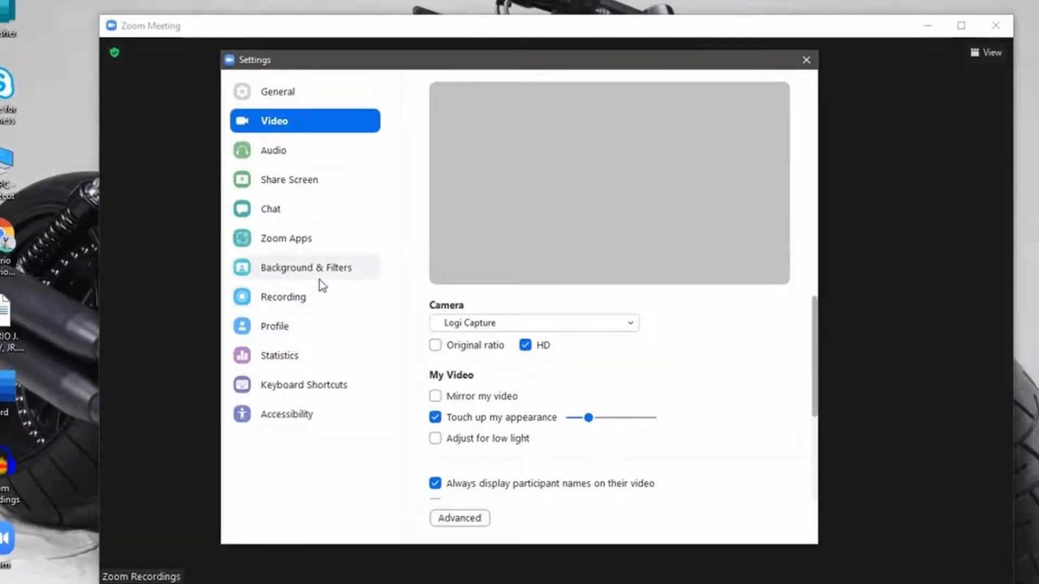
Step: View the D:\Zoom Recordings storage folder from Recording settings and look at changing its location
{"action": "left_click", "coordinate": [283, 297]}
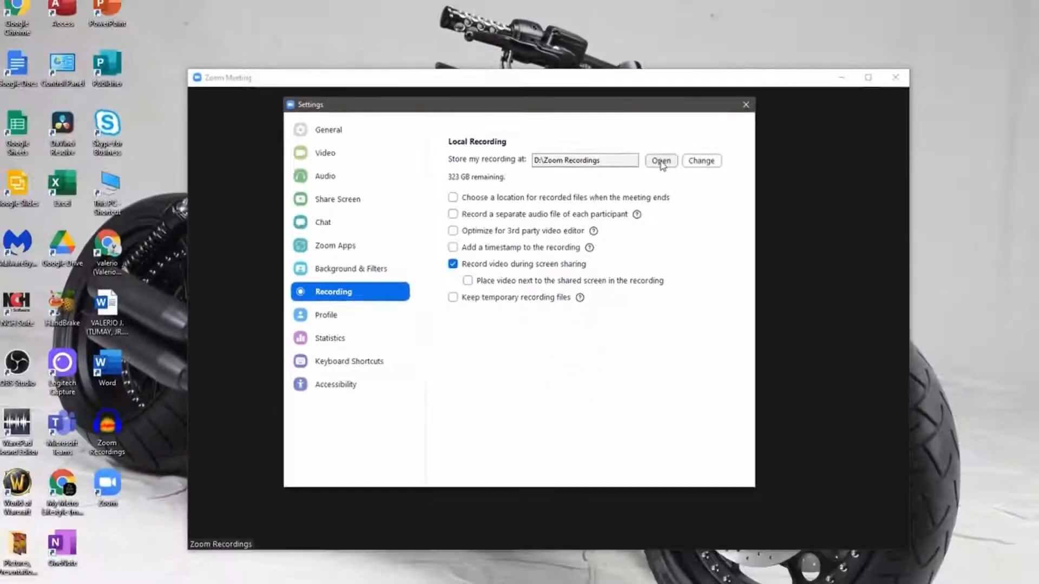
{"action": "left_click", "coordinate": [660, 160]}
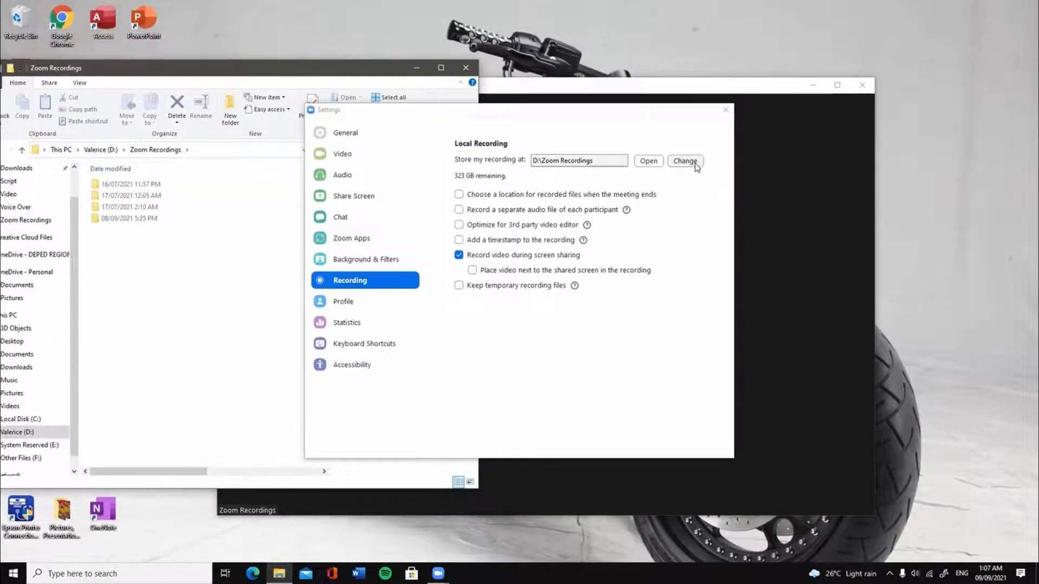
{"action": "left_click", "coordinate": [686, 161]}
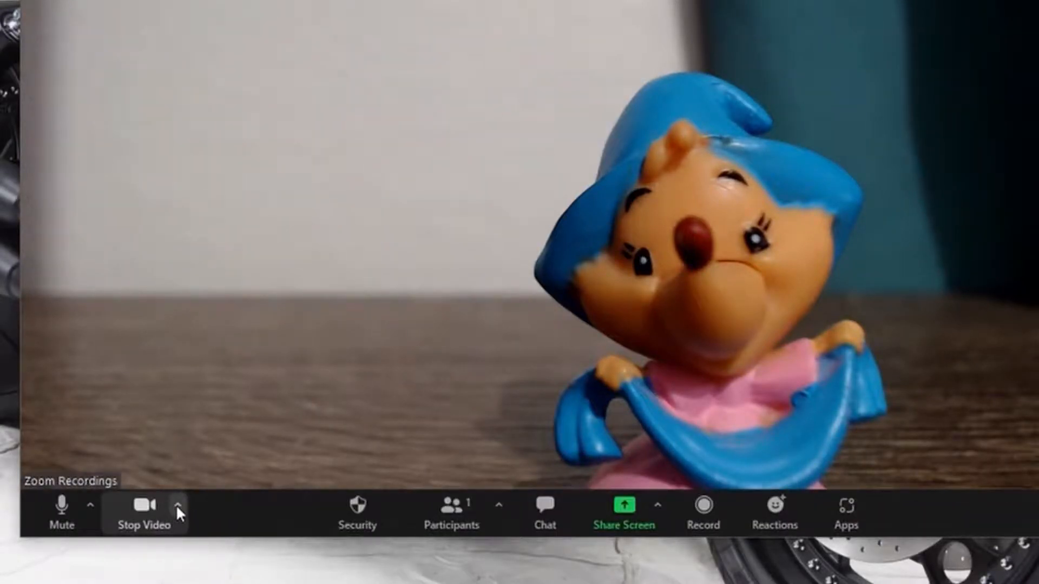
Step: Try the bridge-at-sunset and Earth backgrounds, then apply the northern lights virtual background
{"action": "left_click", "coordinate": [177, 512]}
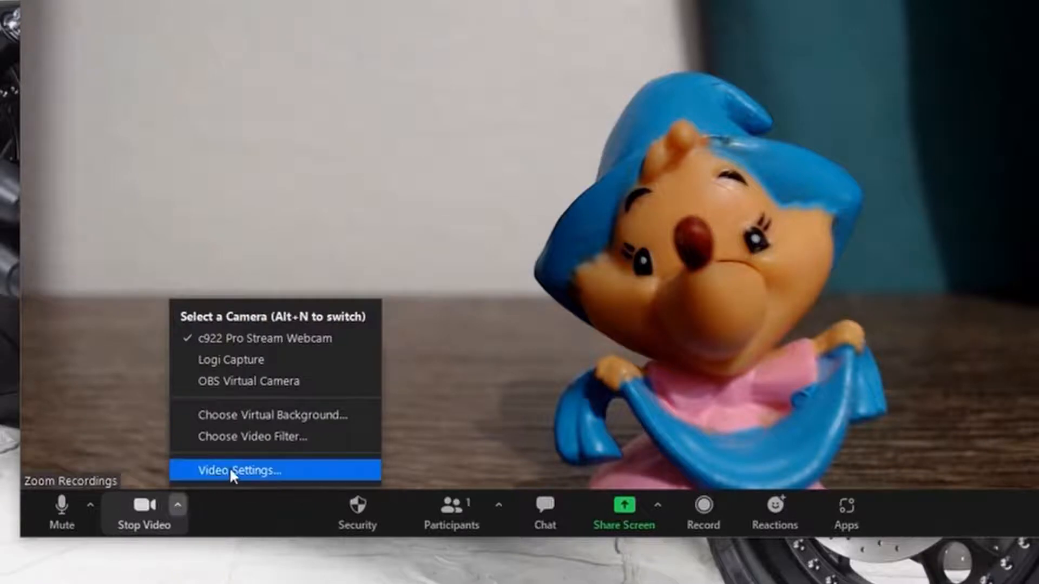
{"action": "left_click", "coordinate": [240, 471]}
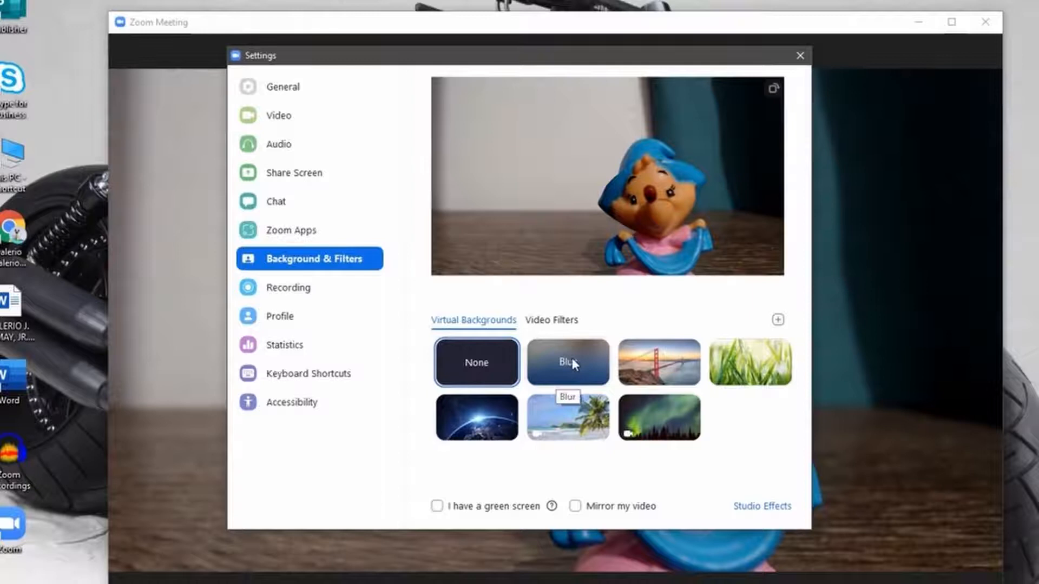
{"action": "left_click", "coordinate": [659, 361]}
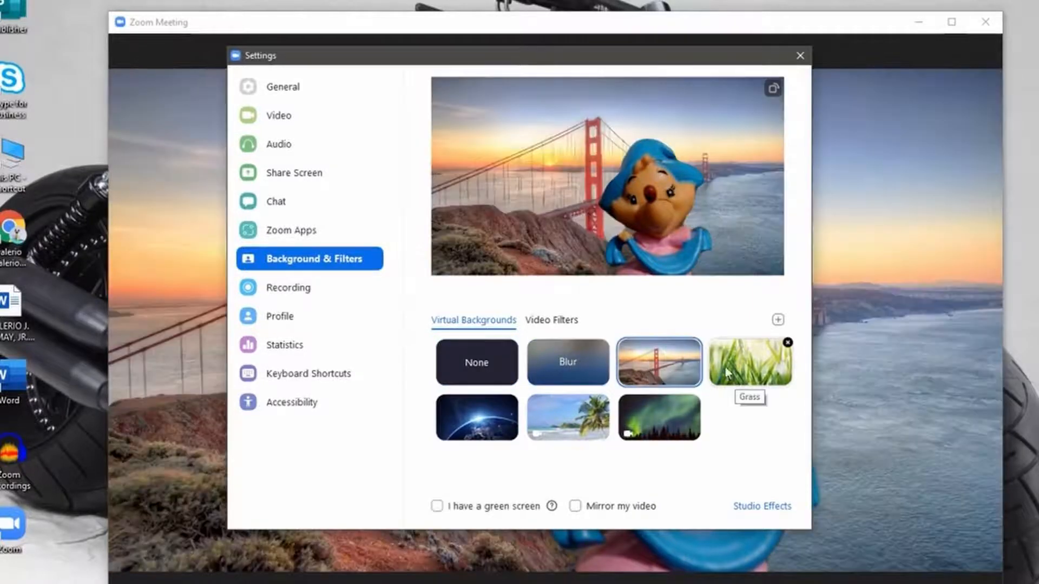
{"action": "left_click", "coordinate": [476, 418]}
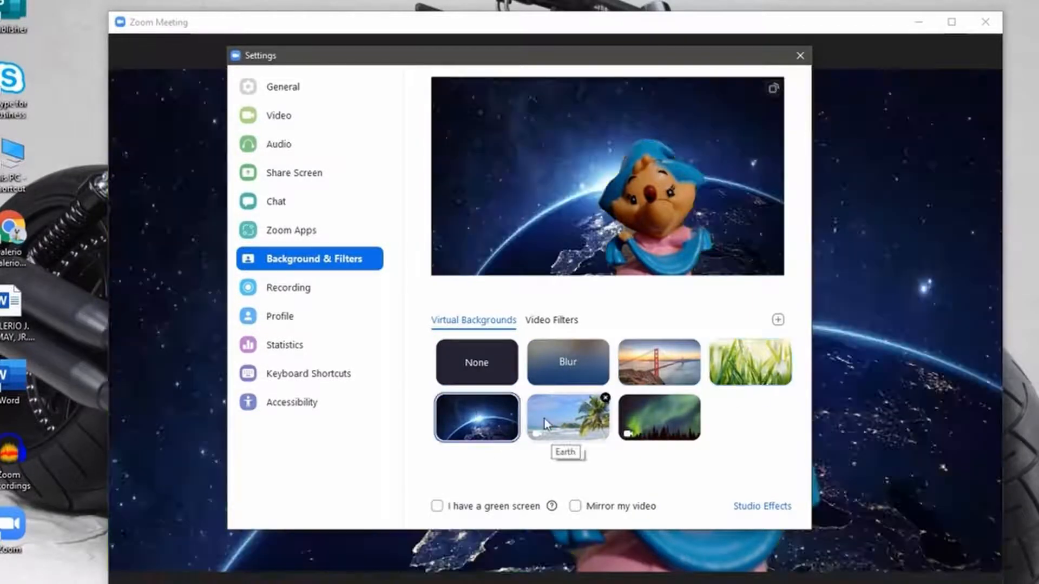
{"action": "mouse_move", "coordinate": [660, 419]}
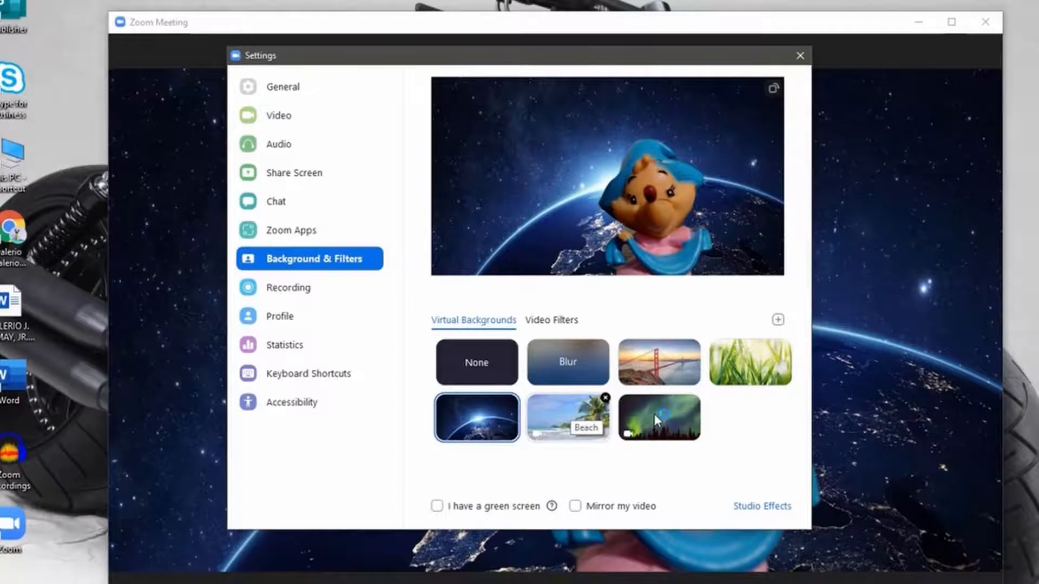
{"action": "left_click", "coordinate": [660, 417]}
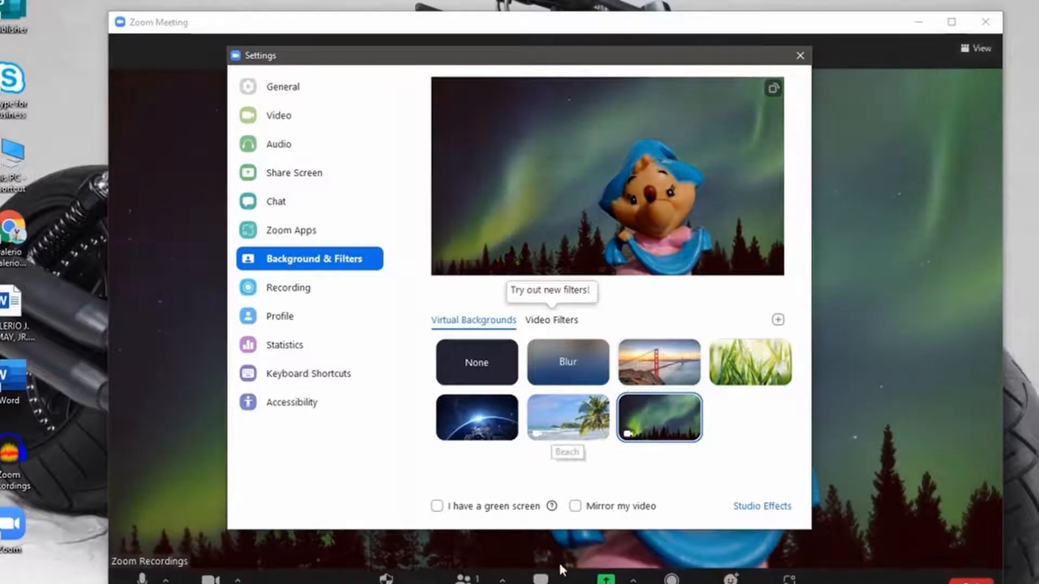
{"action": "left_click", "coordinate": [778, 320]}
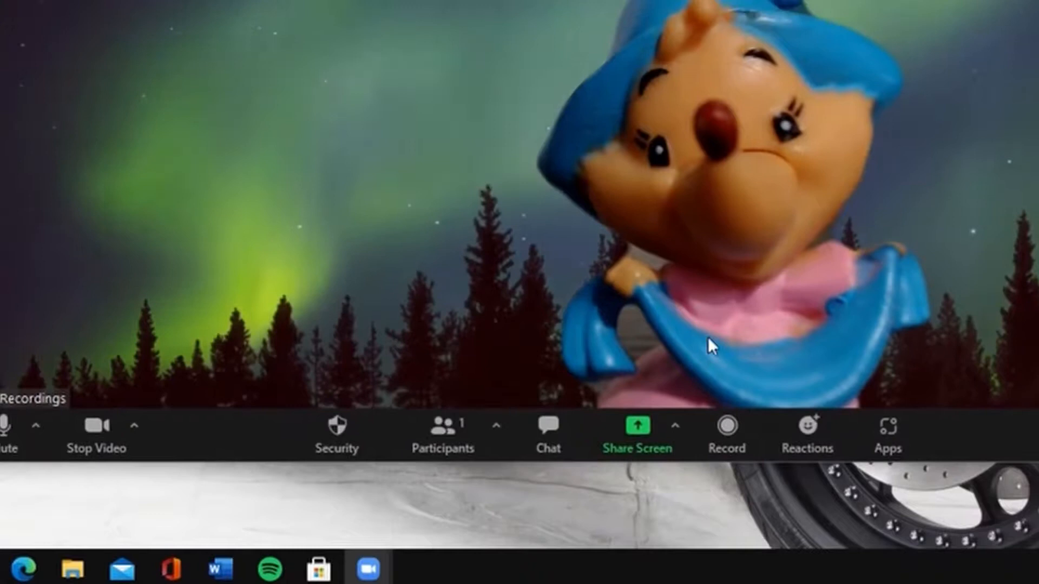
{"action": "mouse_move", "coordinate": [728, 428]}
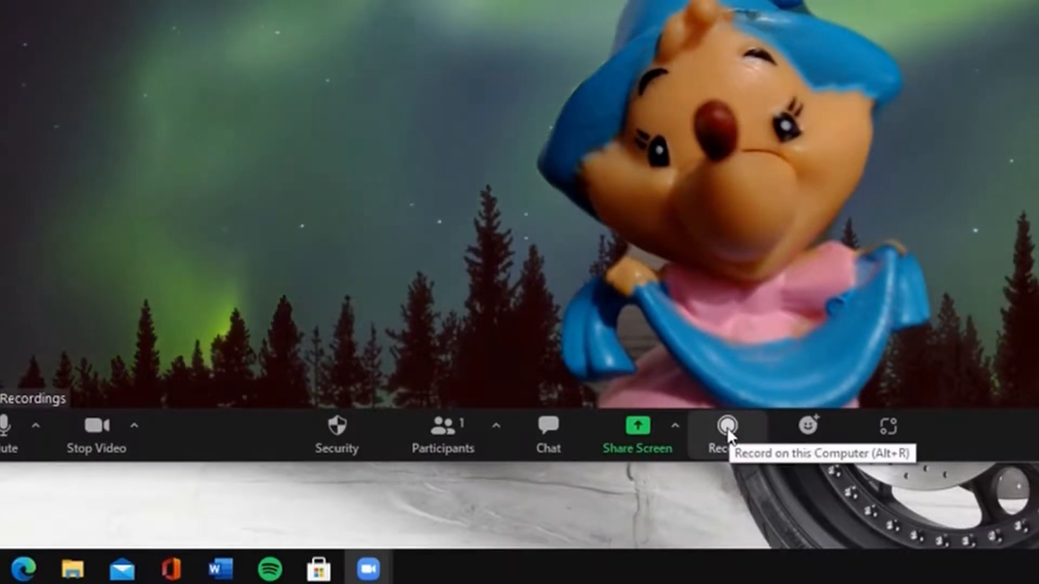
Step: Record the meeting locally to this computer, then pause and stop the recording
{"action": "left_click", "coordinate": [729, 427]}
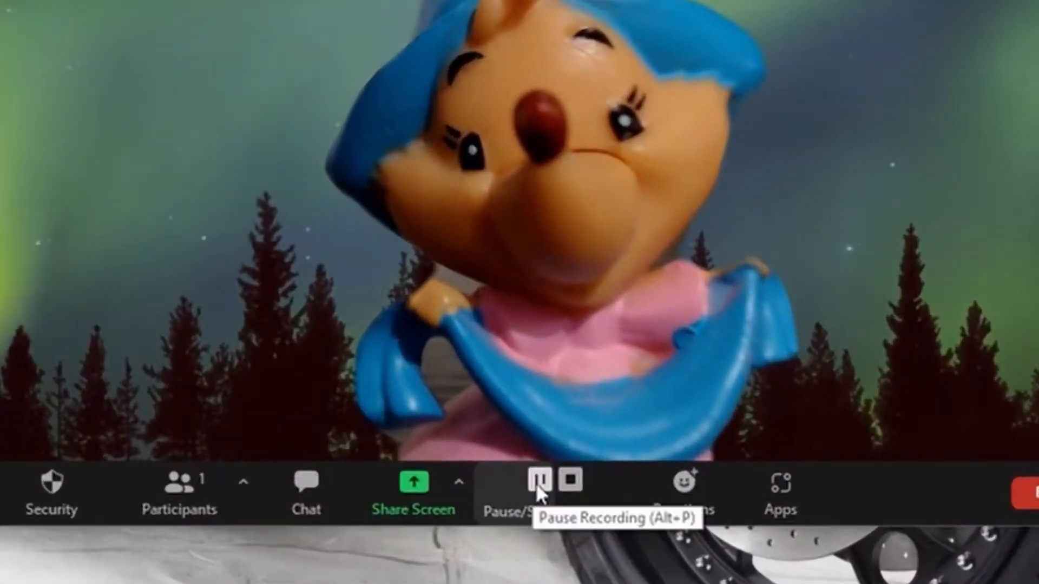
{"action": "left_click", "coordinate": [536, 479]}
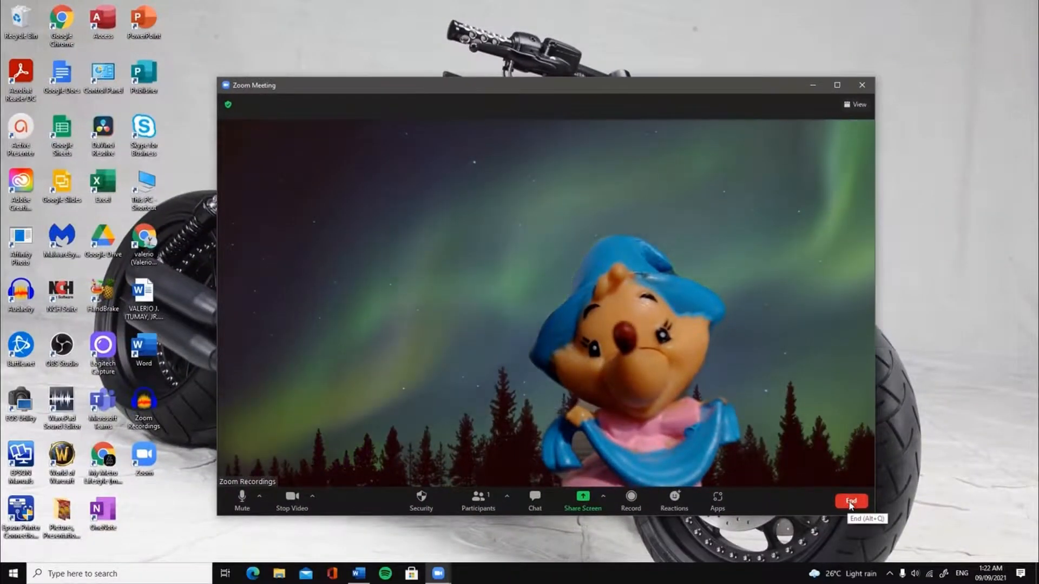
Step: End the meeting for all and return to Zoom's home screen
{"action": "left_click", "coordinate": [851, 502]}
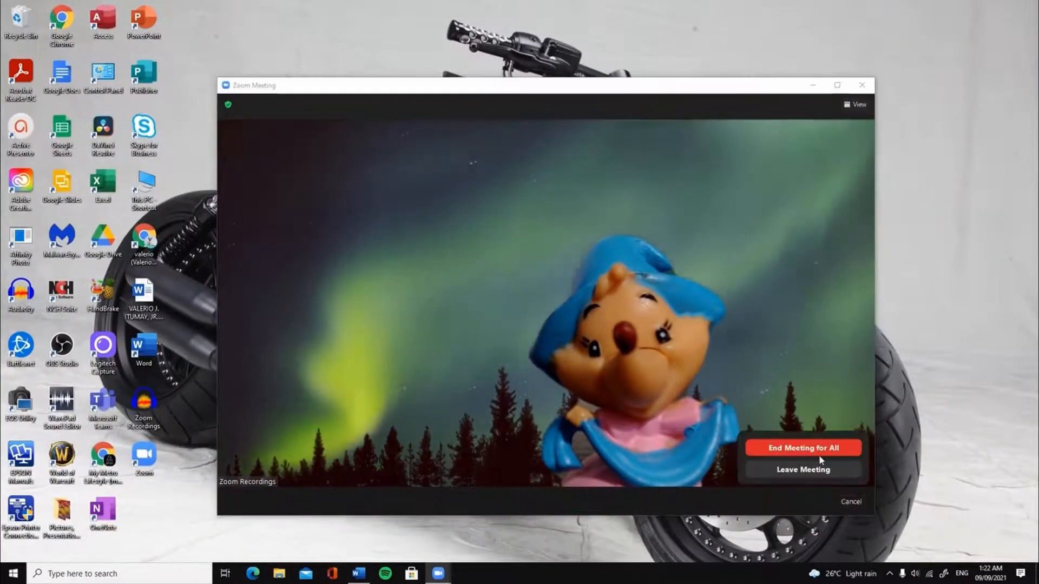
{"action": "left_click", "coordinate": [851, 501]}
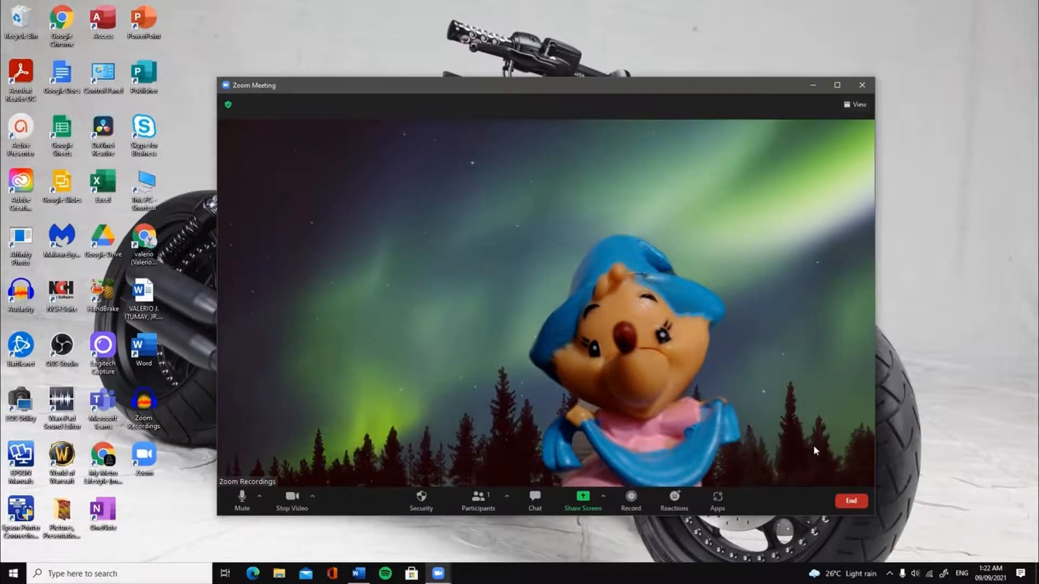
{"action": "left_click", "coordinate": [851, 500]}
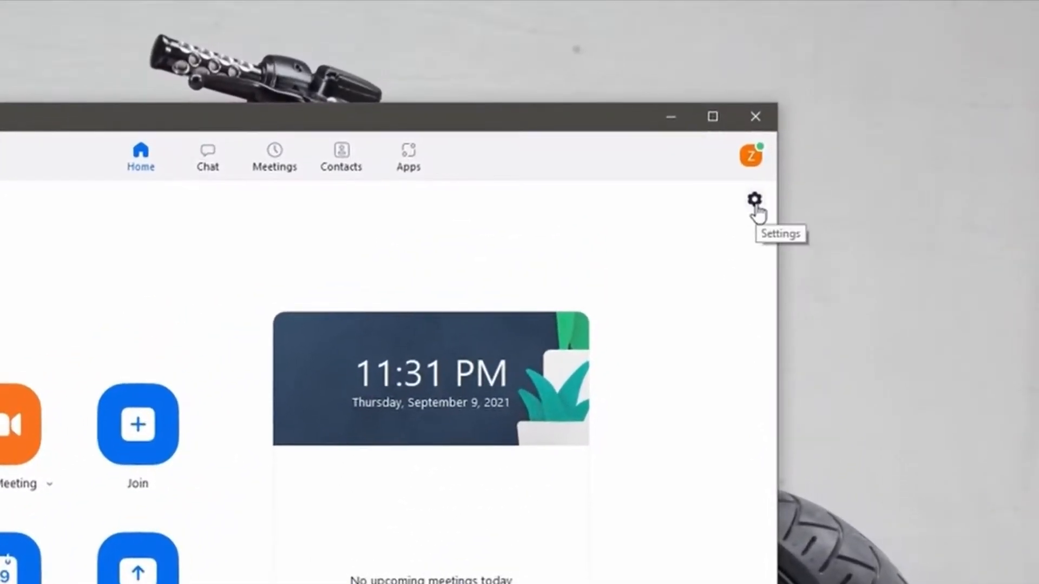
Step: Reveal the Documents > Zoom recording folder from Recording settings, then close Settings
{"action": "left_click", "coordinate": [754, 200]}
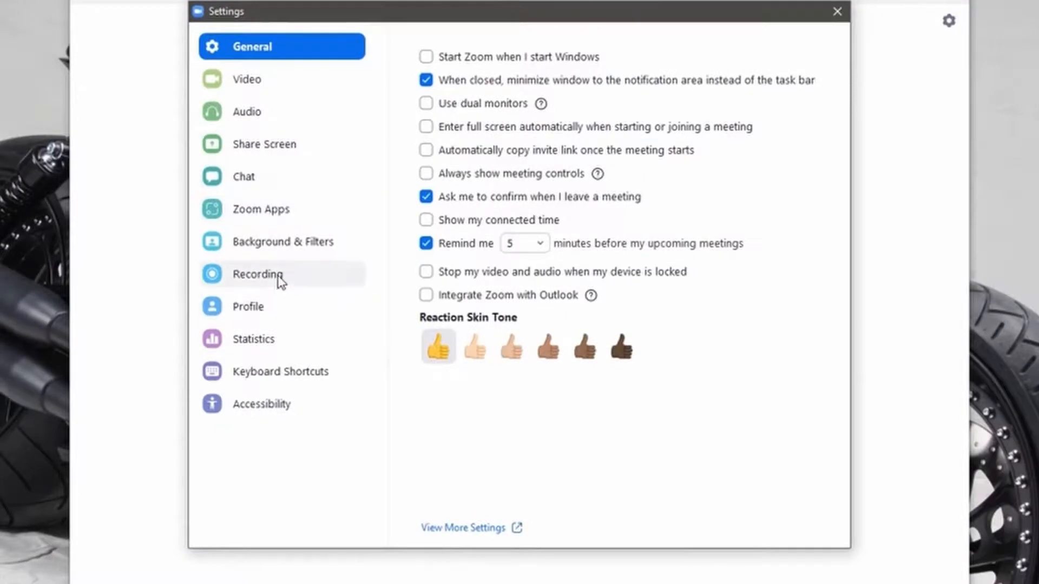
{"action": "left_click", "coordinate": [258, 274]}
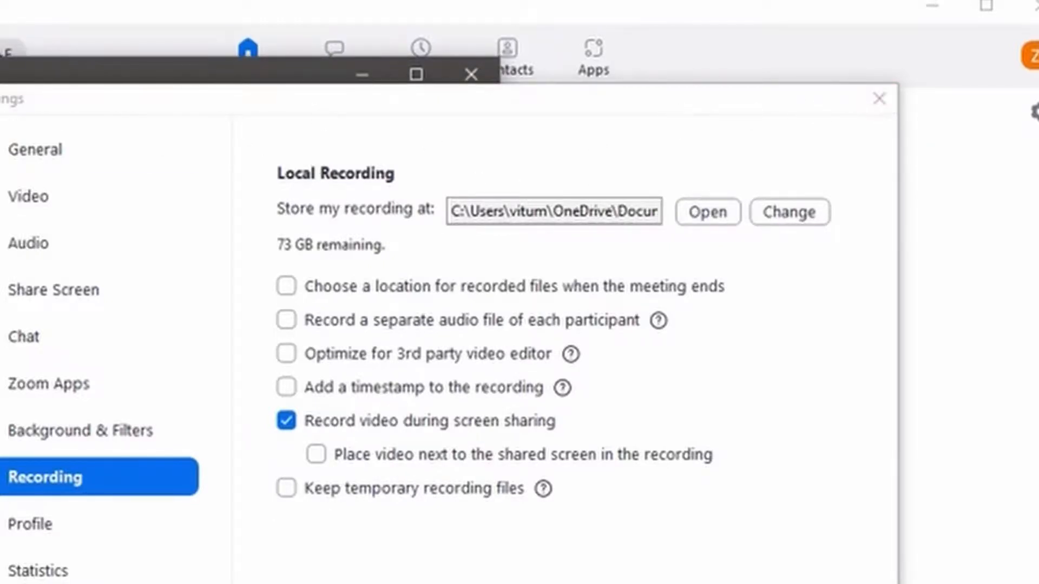
{"action": "mouse_move", "coordinate": [879, 99]}
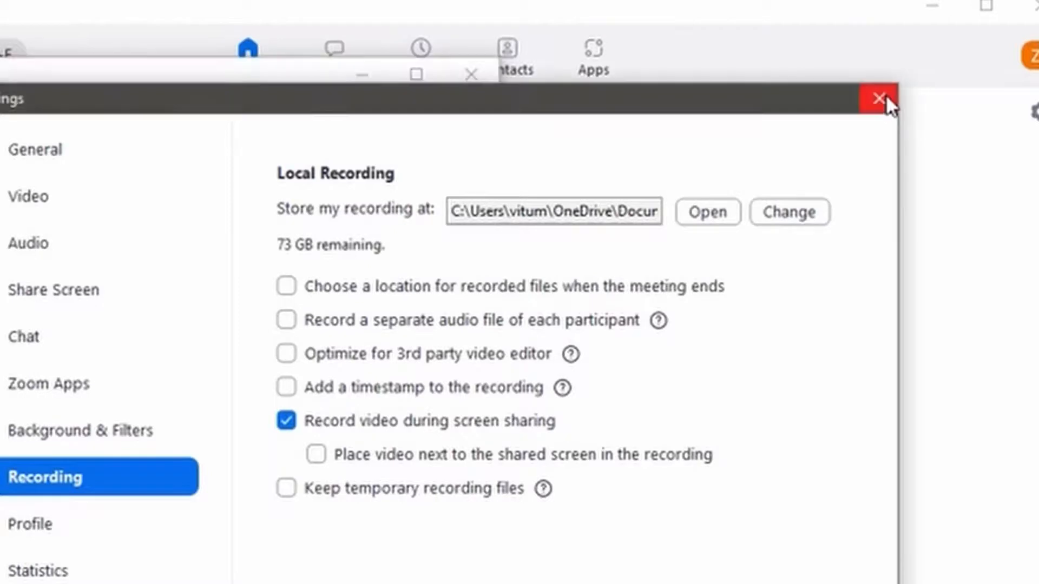
{"action": "left_click", "coordinate": [706, 212]}
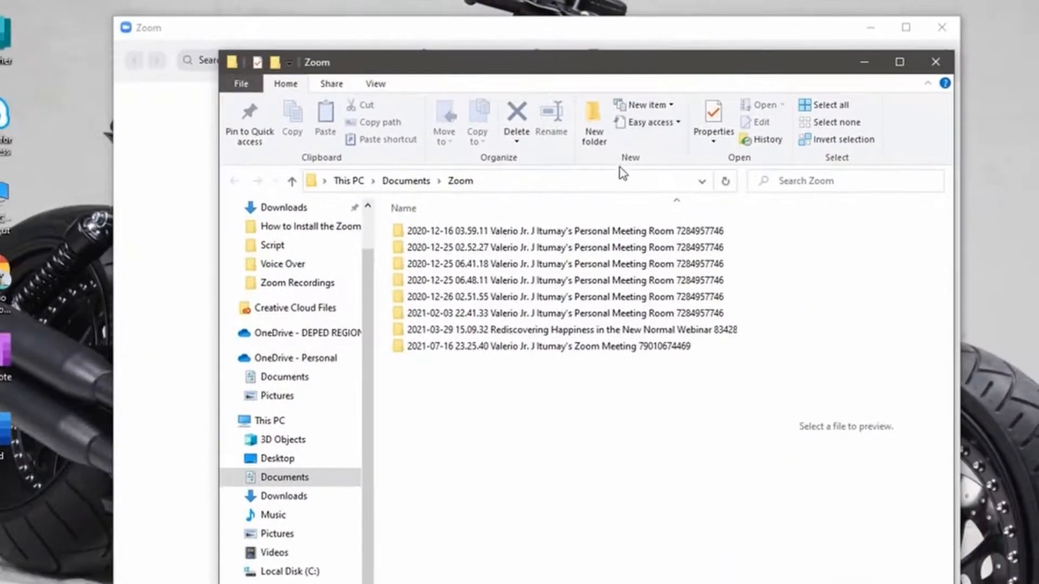
Step: Browse into the newest meeting recording folder with its zoom_0, audio_only and playback files
{"action": "left_click", "coordinate": [543, 347]}
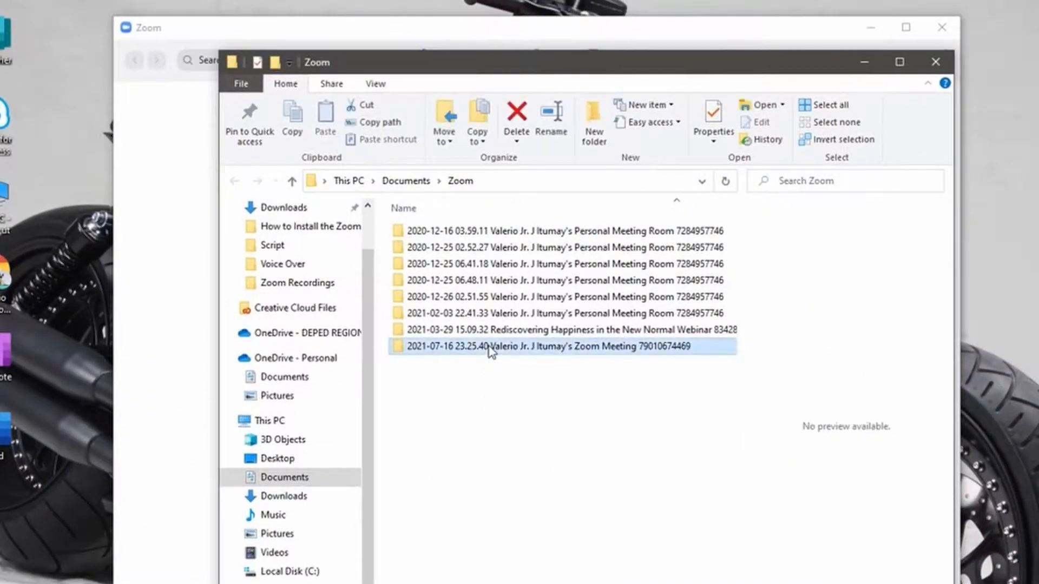
{"action": "double_click", "coordinate": [561, 346]}
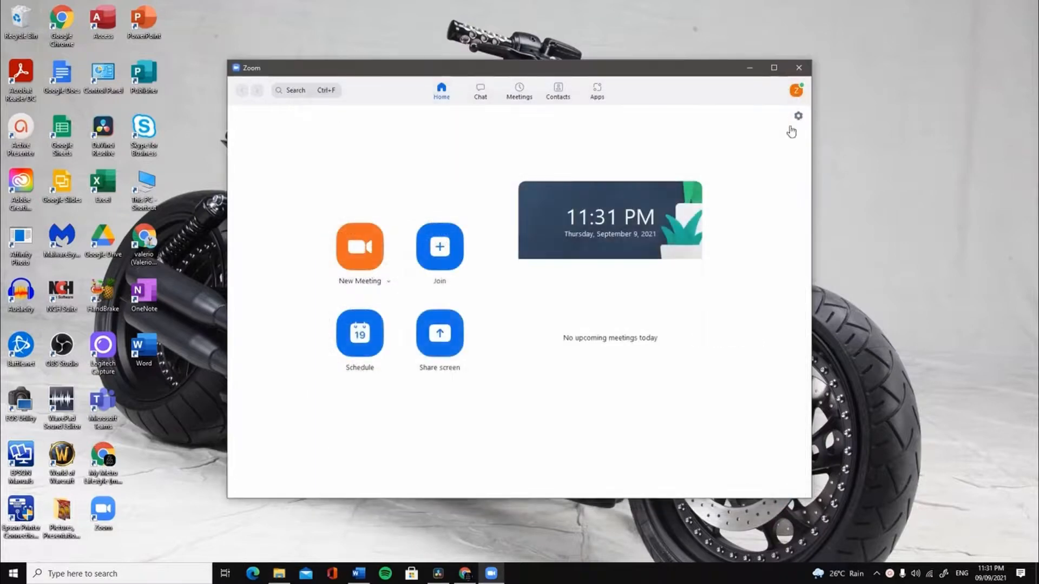
{"action": "mouse_move", "coordinate": [930, 488]}
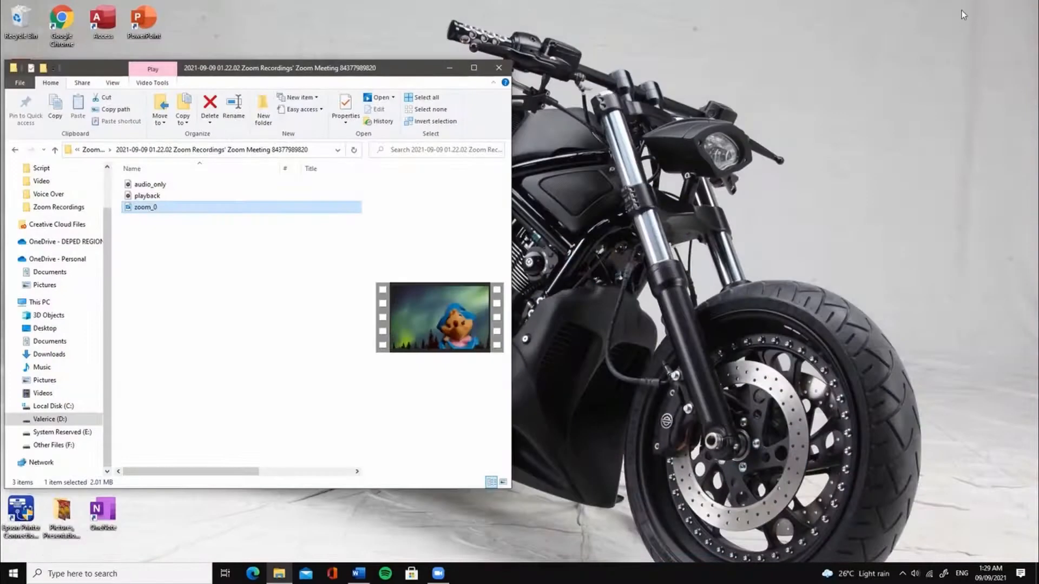
{"action": "left_click", "coordinate": [497, 67]}
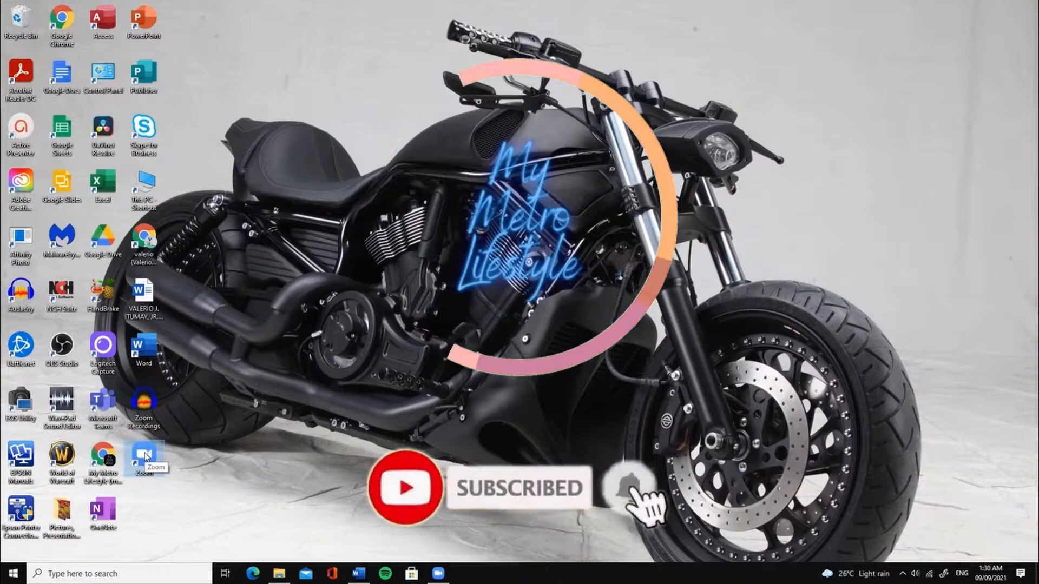
Step: Launch Zoom from the desktop shortcut to its signed-in home window
{"action": "double_click", "coordinate": [143, 456]}
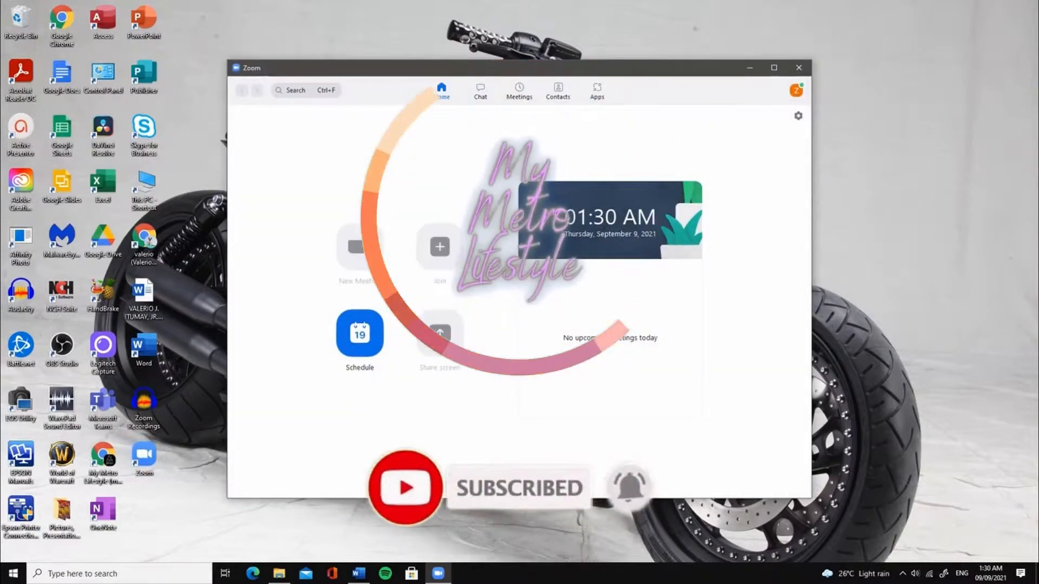